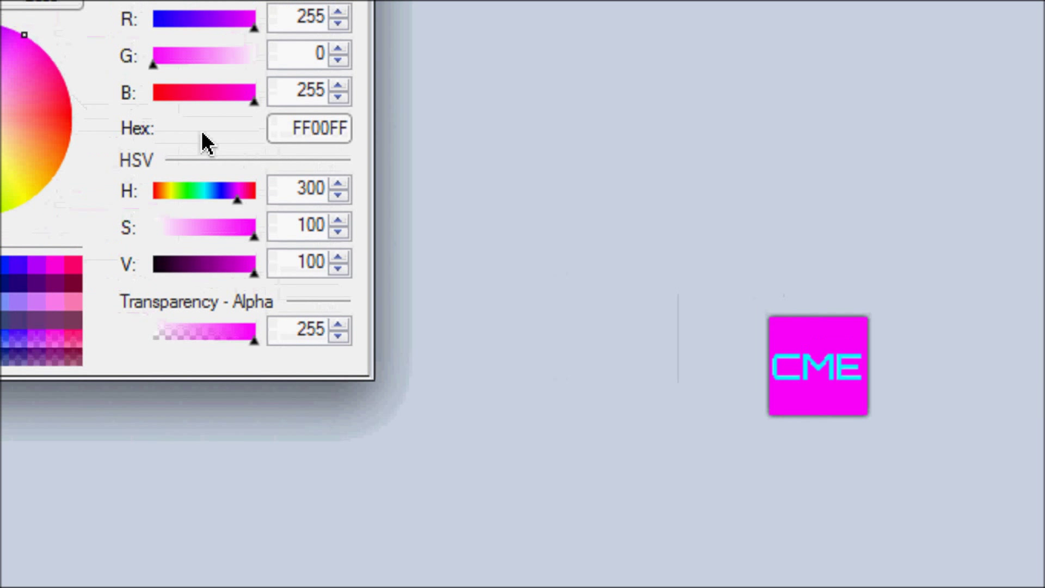
Dismiss the colour dialog and bring up Save As for the CME sprite image.
click(107, 44)
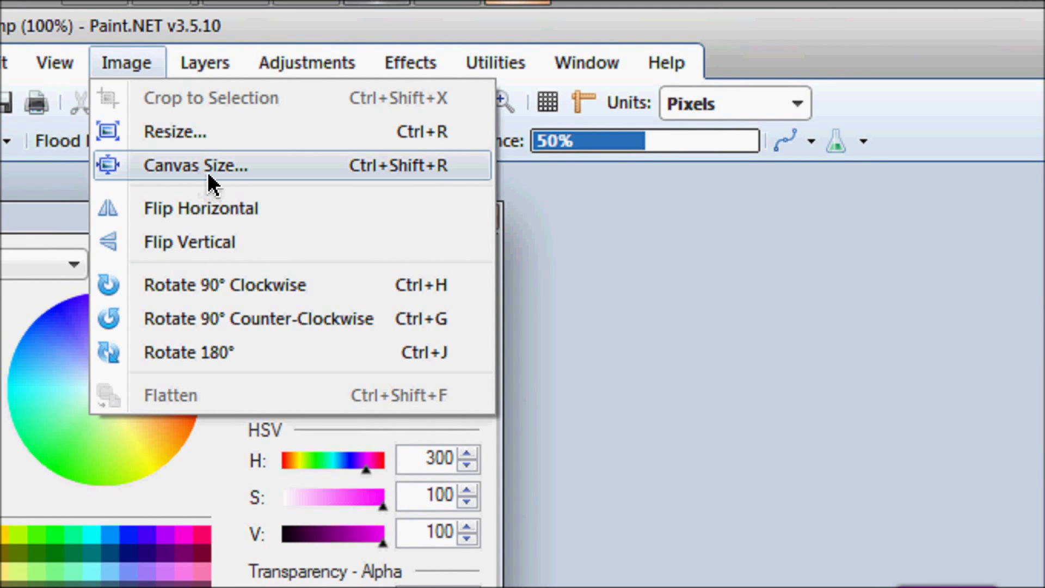
mouse_move(280, 176)
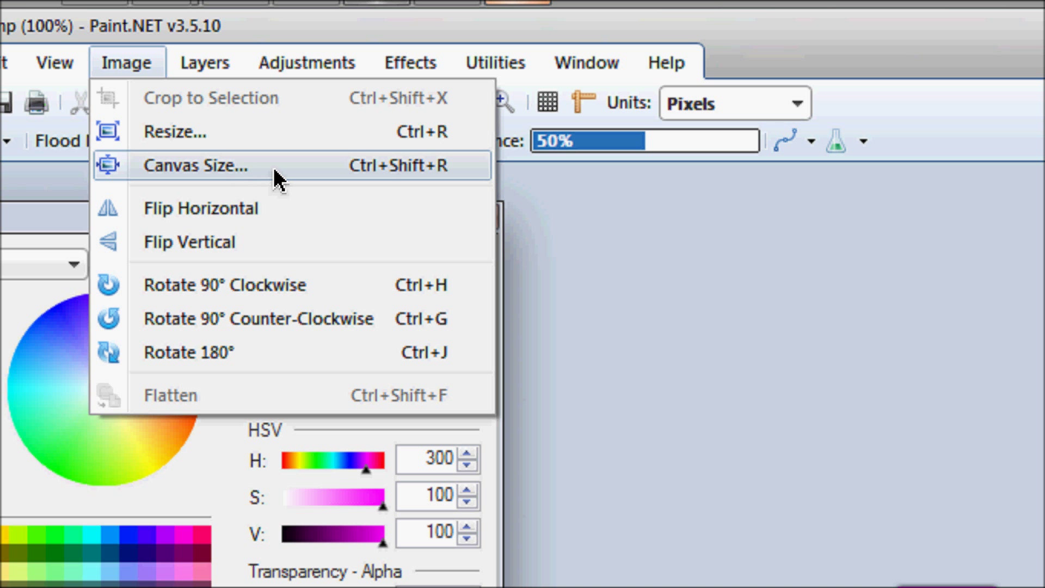
click(193, 167)
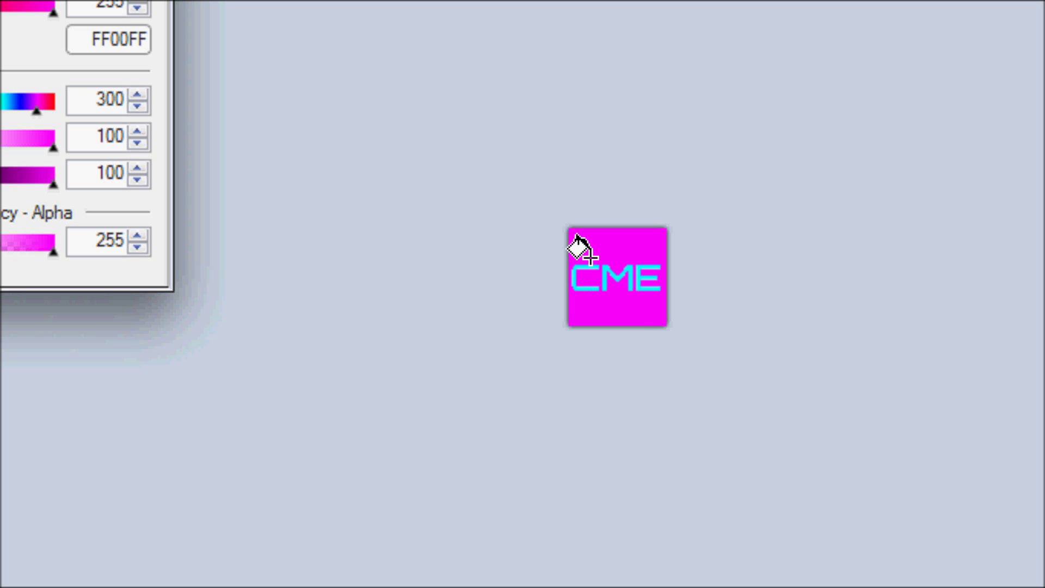
mouse_move(579, 332)
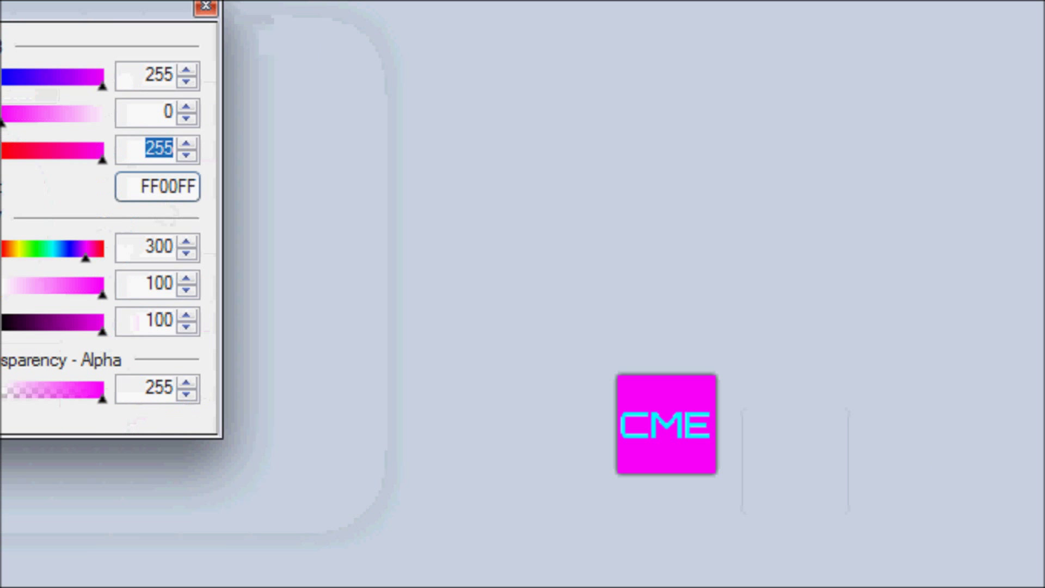
click(10, 32)
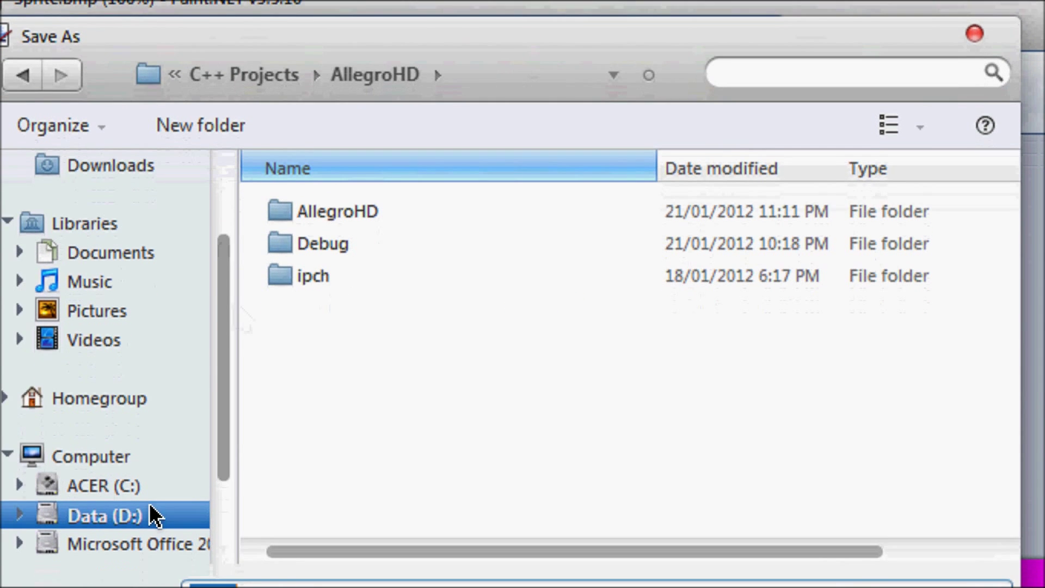
Browse the Save As dialog to Data (D:) › C++ Projects › AllegroHD › AllegroHD.
double_click(109, 515)
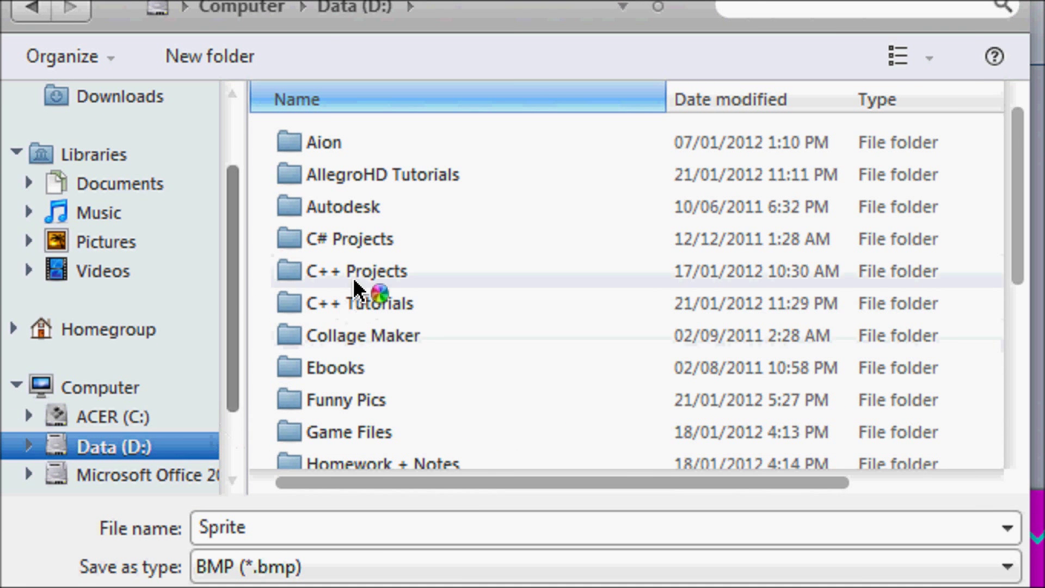
double_click(354, 271)
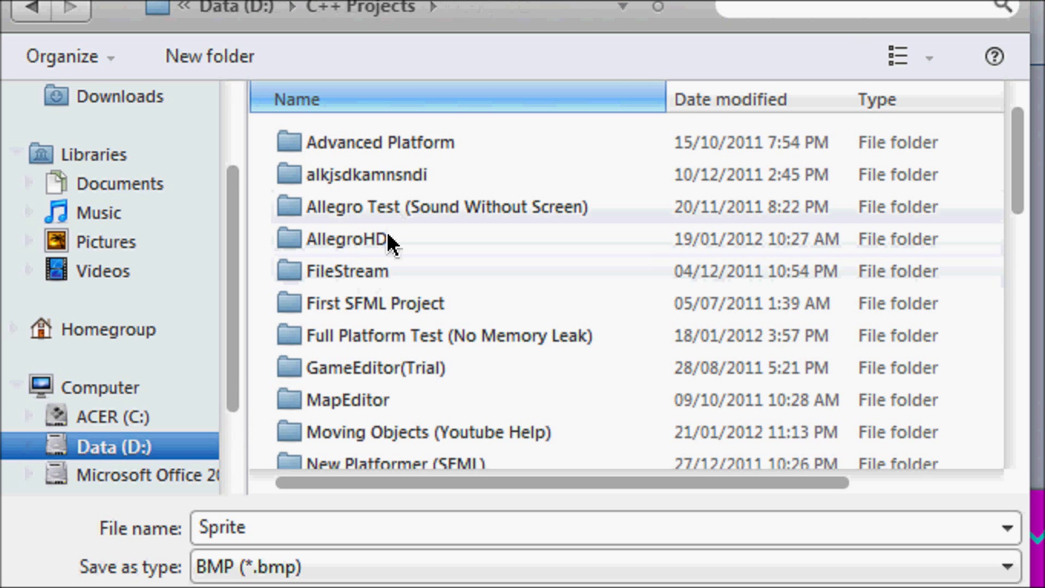
double_click(354, 239)
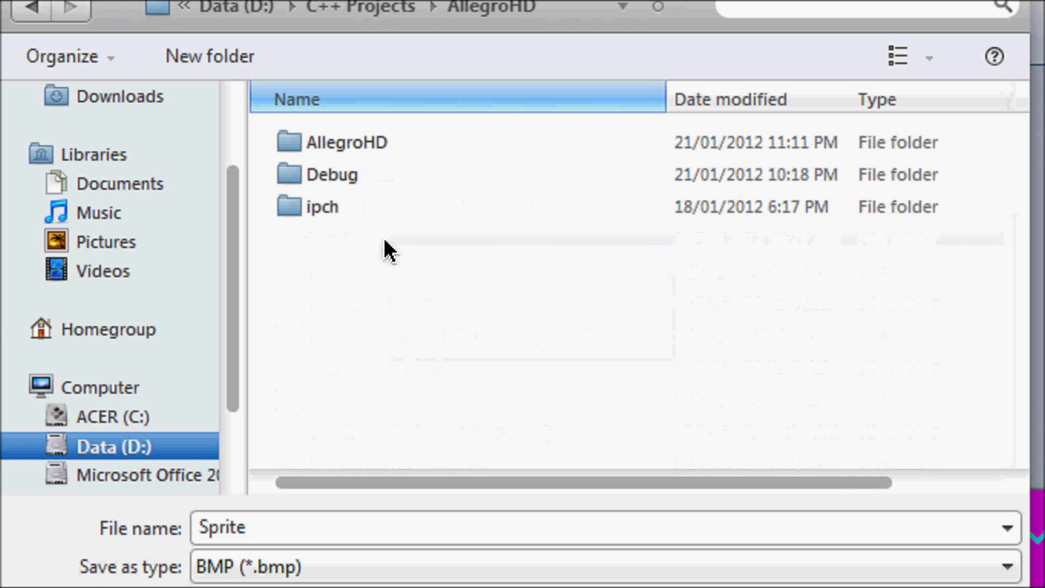
double_click(347, 141)
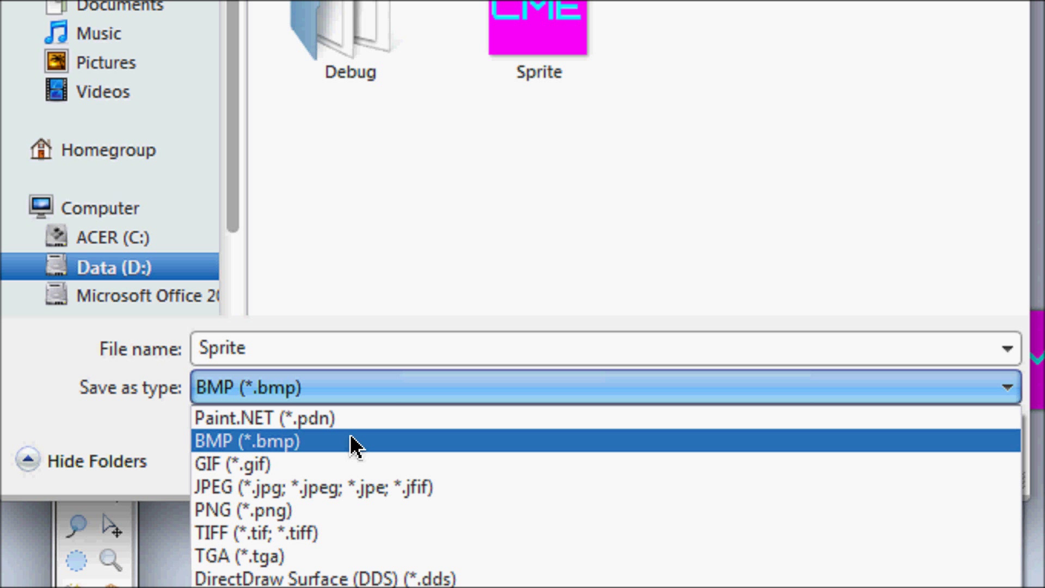
Confirm the BMP (*.bmp) save type, then cancel the Save As dialog.
click(251, 441)
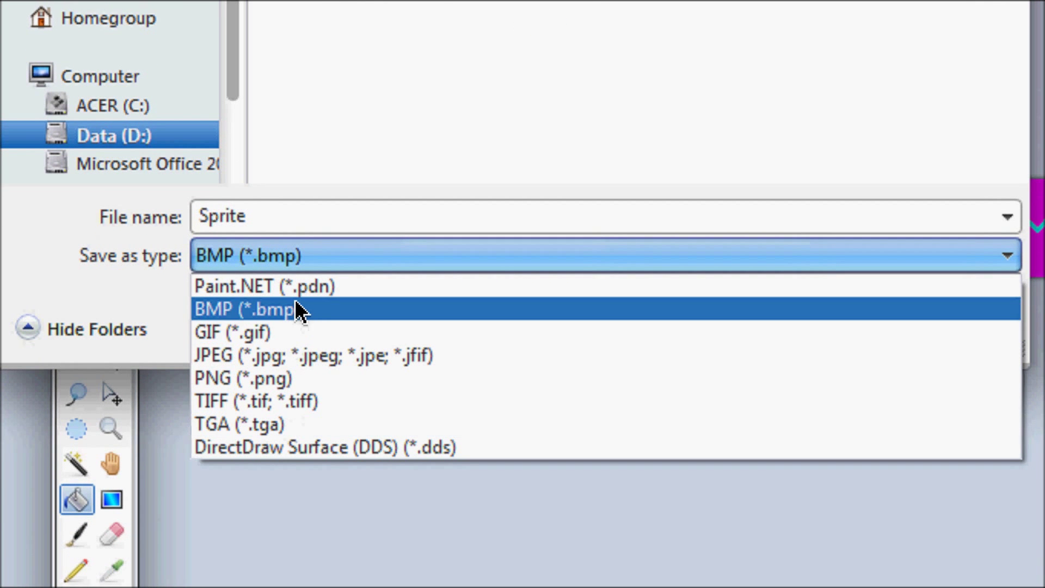
mouse_move(298, 338)
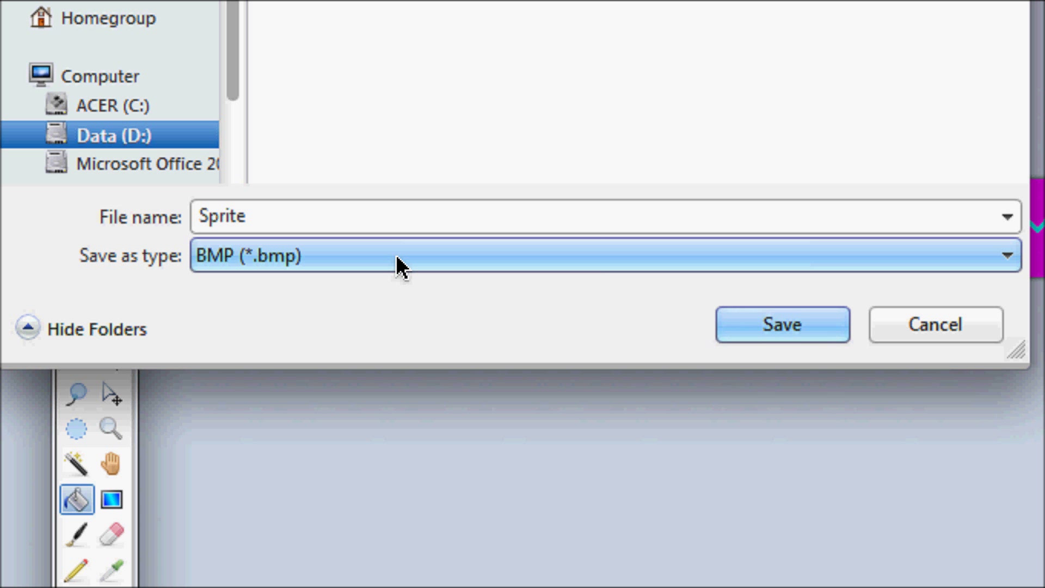
click(600, 263)
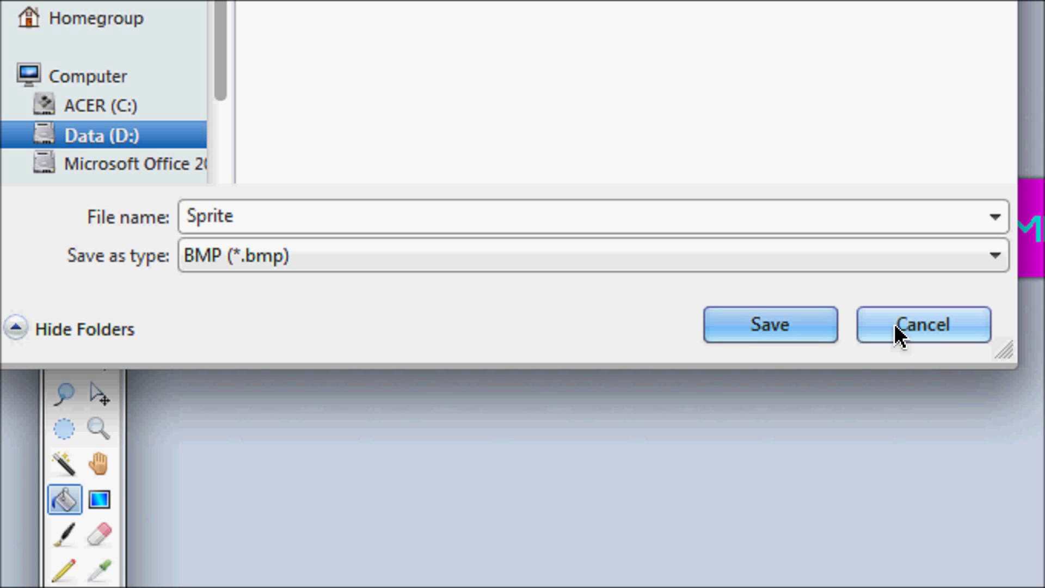
click(922, 324)
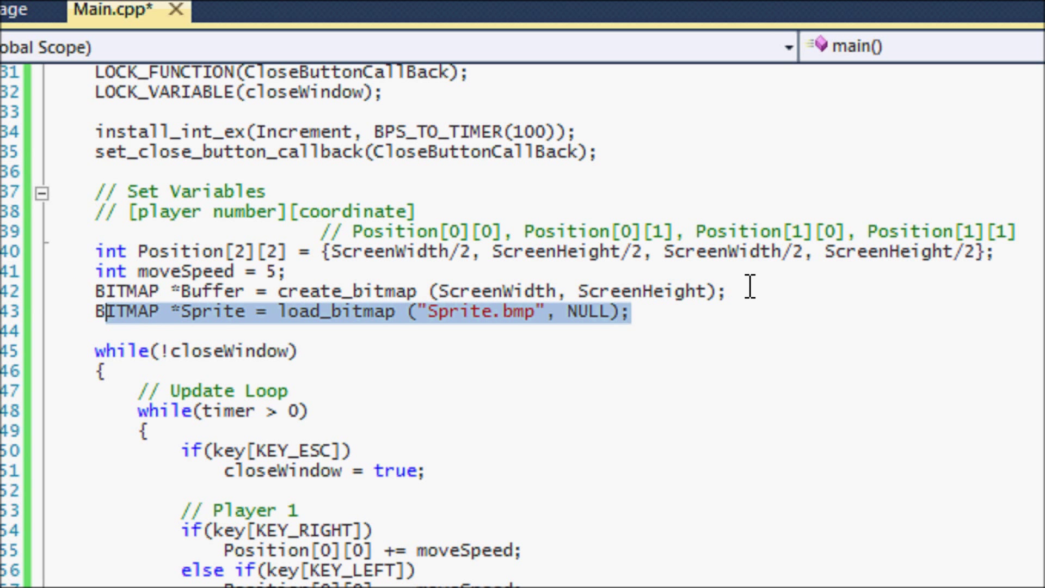
text(bool)
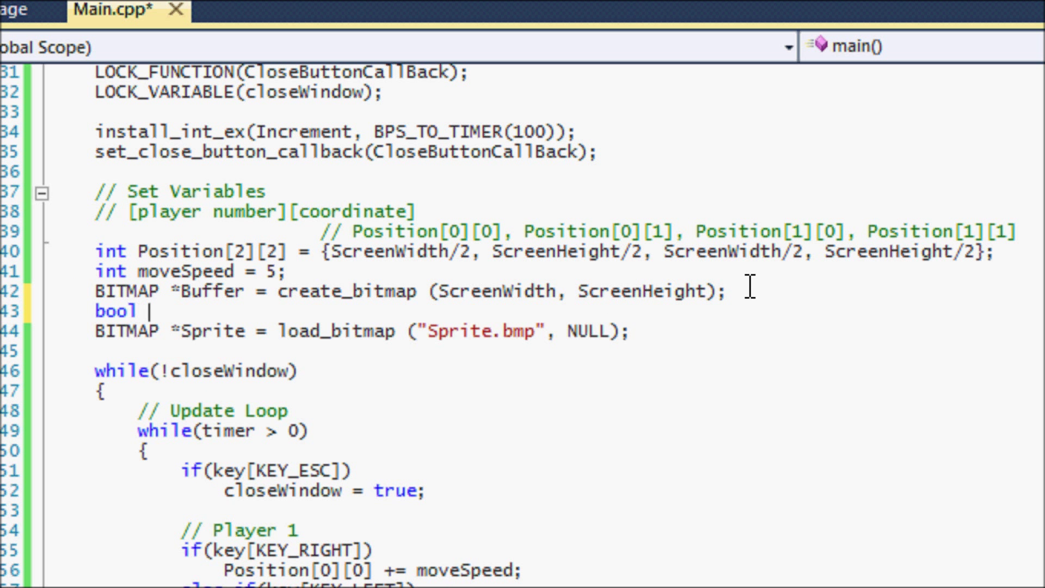
text(increase = false)
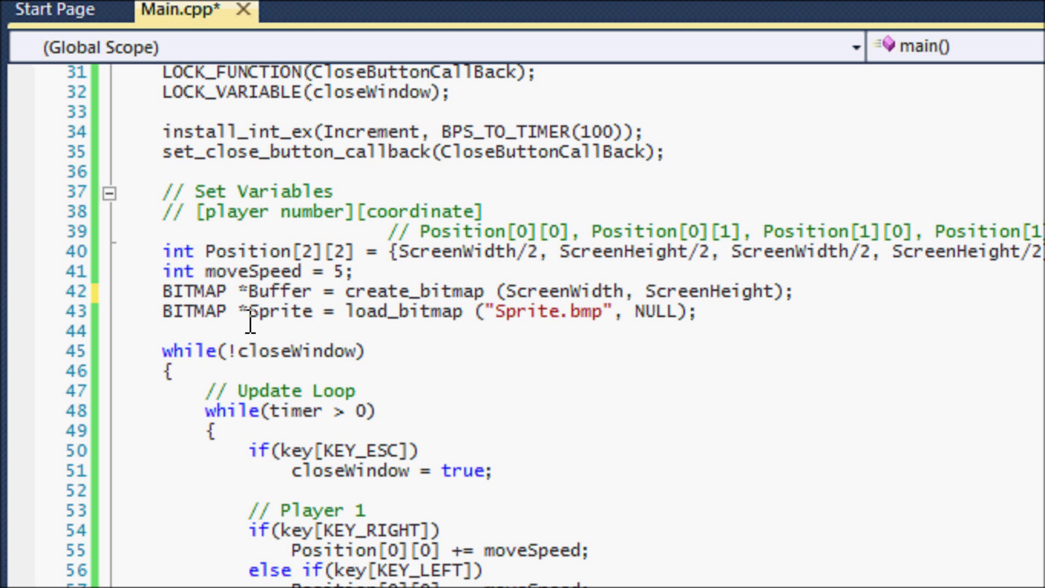
Select the parts of the Buffer and Sprite declarations, including load_bitmap's Sprite.bmp name.
double_click(193, 310)
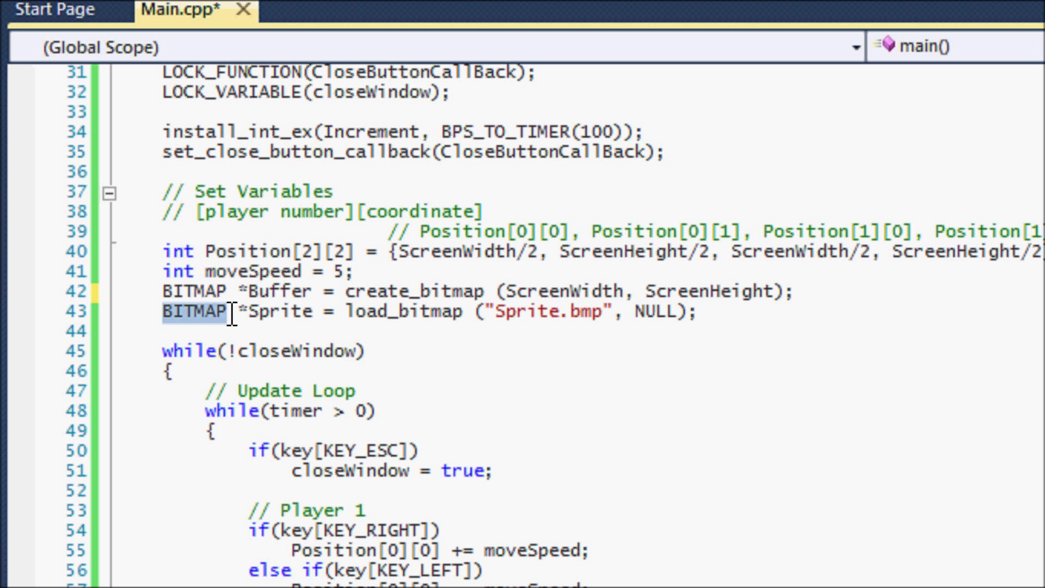
mouse_move(207, 296)
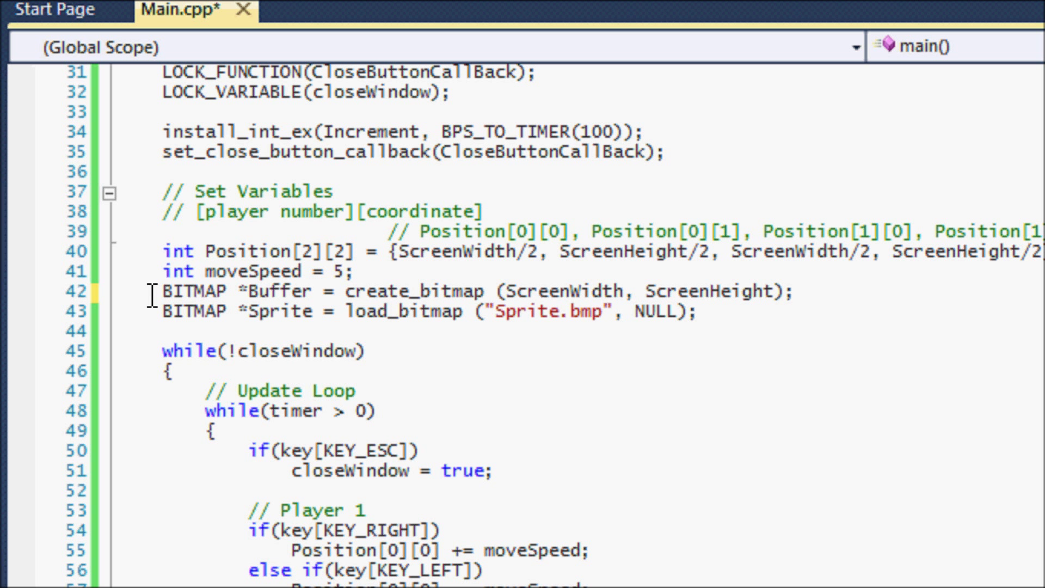
mouse_move(169, 294)
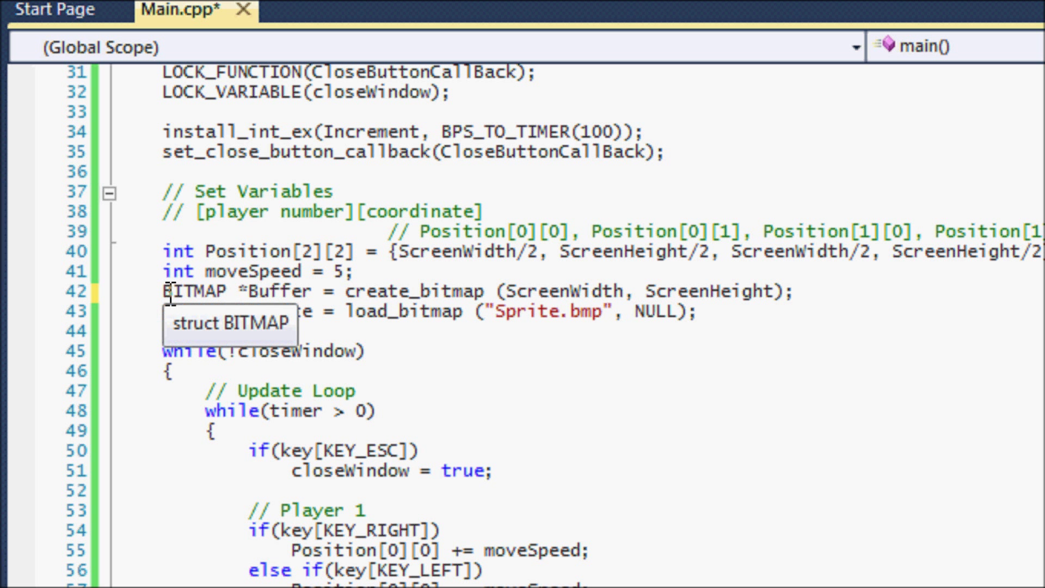
mouse_move(259, 310)
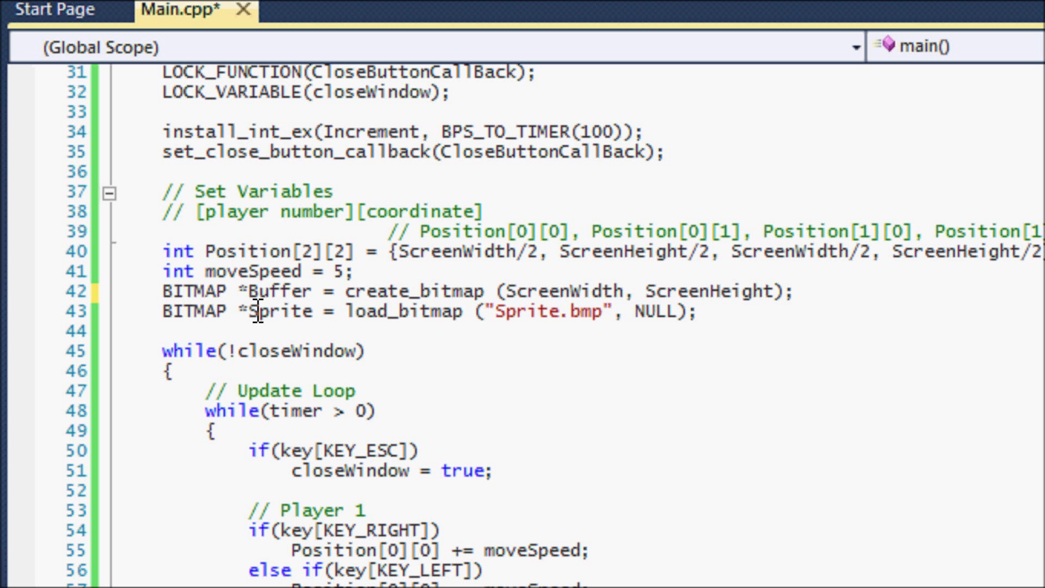
double_click(279, 311)
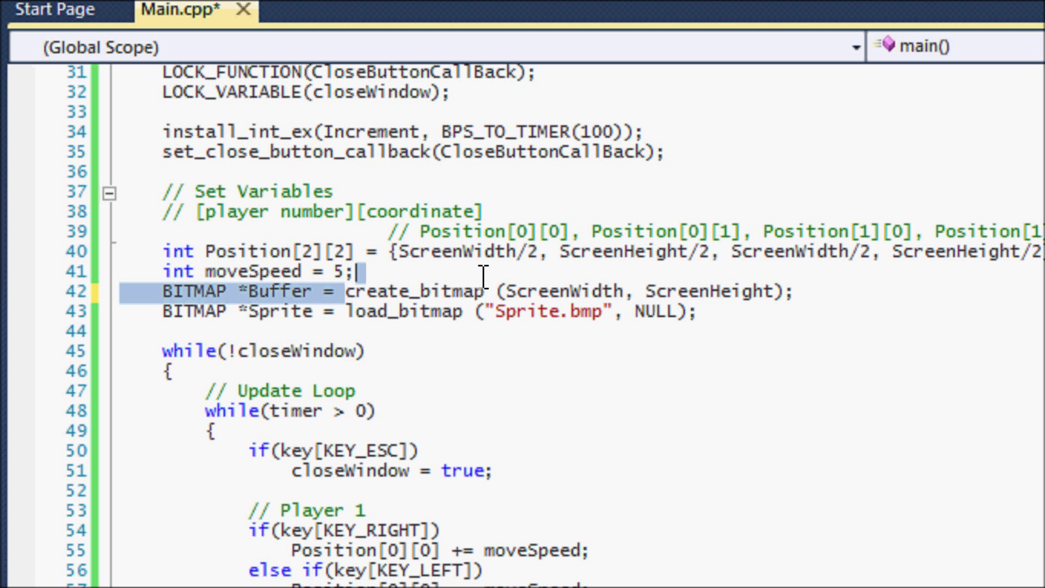
double_click(414, 292)
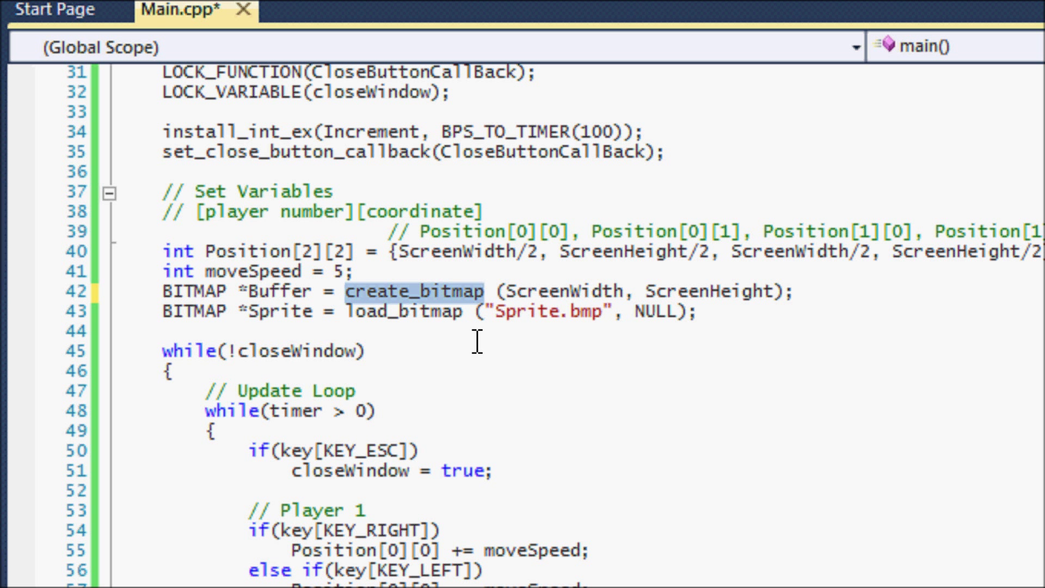
mouse_move(425, 348)
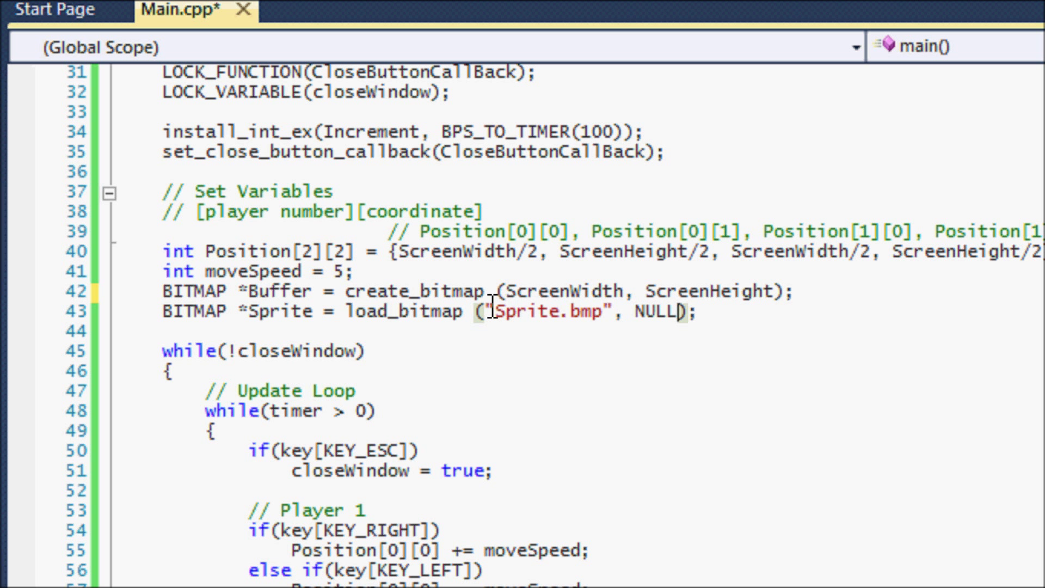
double_click(552, 325)
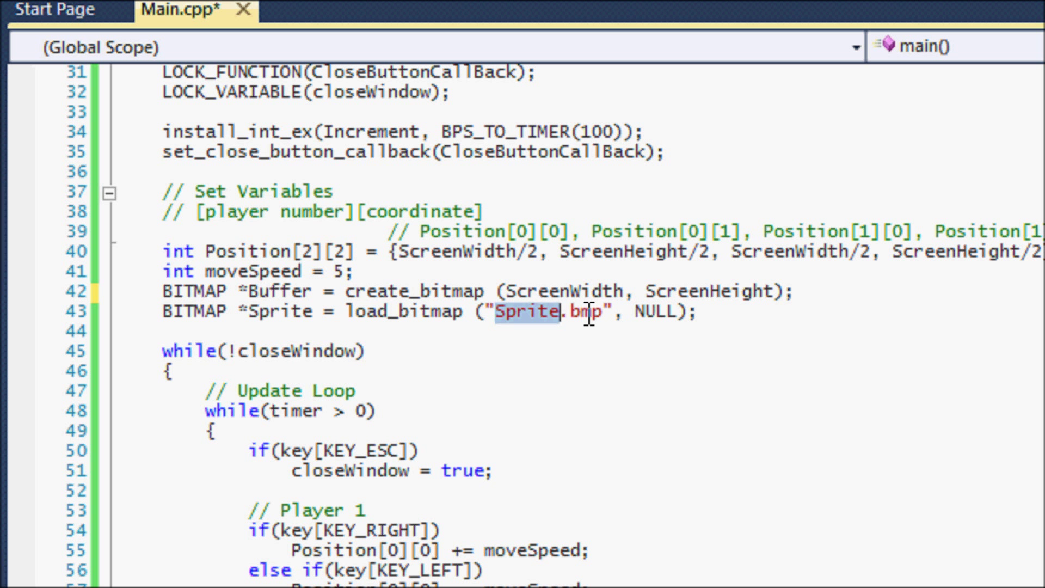
mouse_move(582, 327)
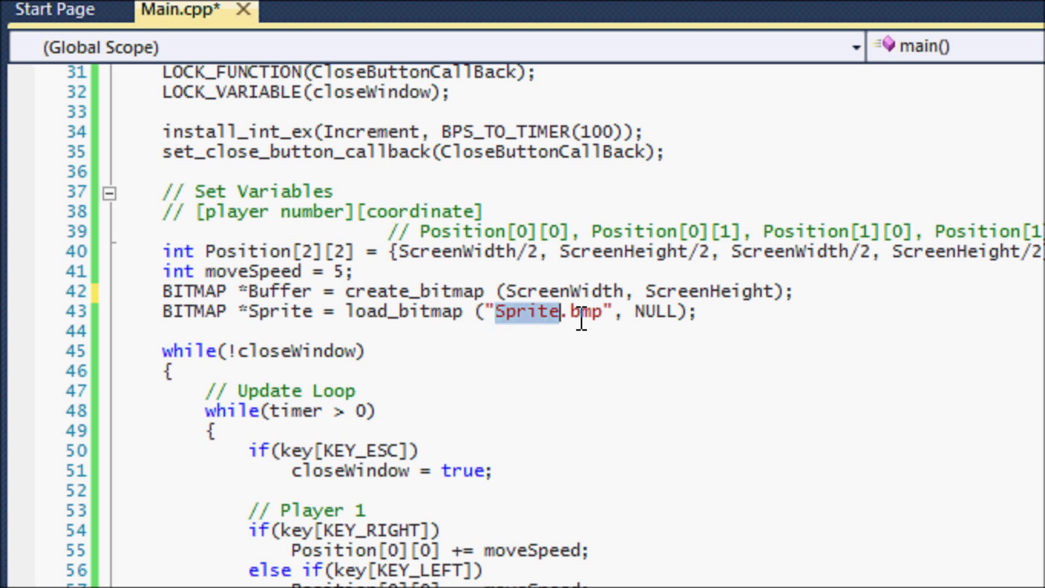
mouse_move(658, 317)
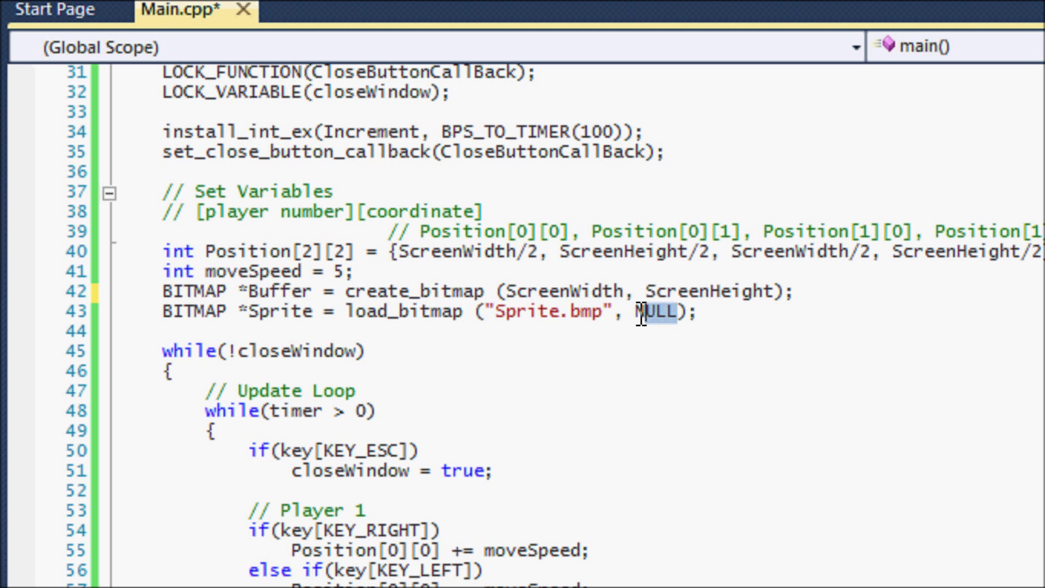
mouse_move(638, 328)
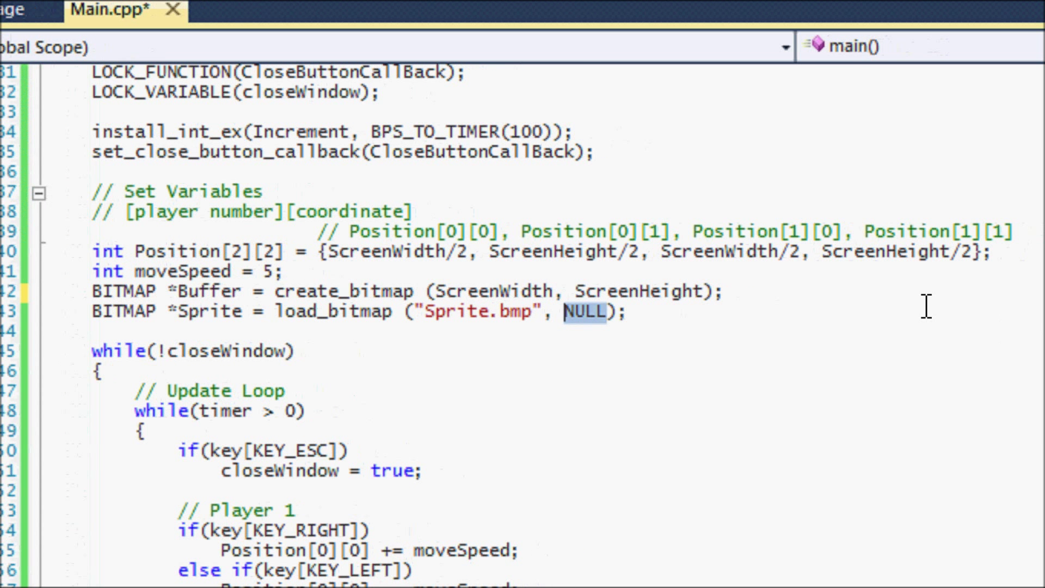
mouse_move(738, 302)
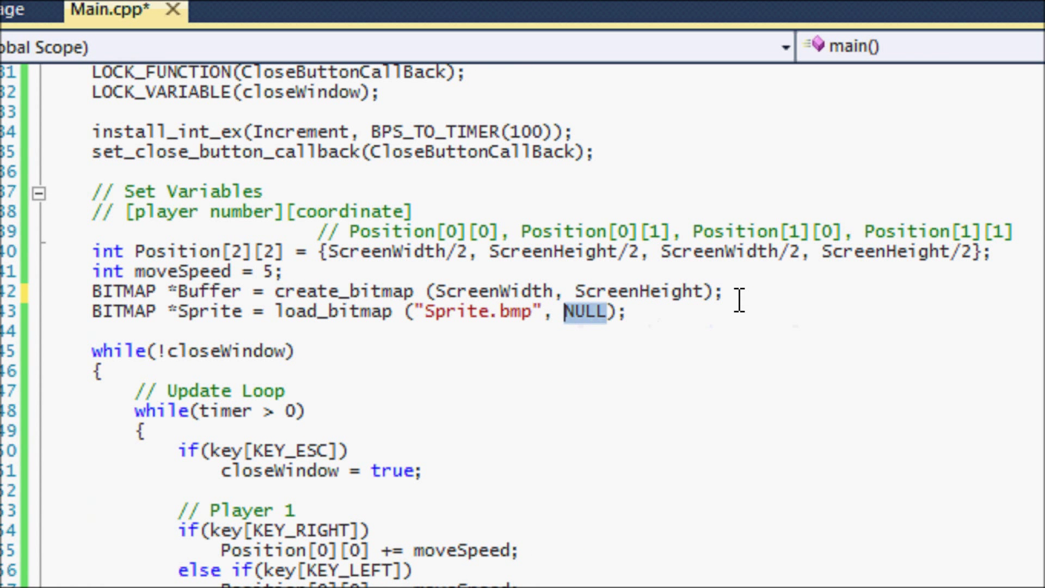
mouse_move(860, 312)
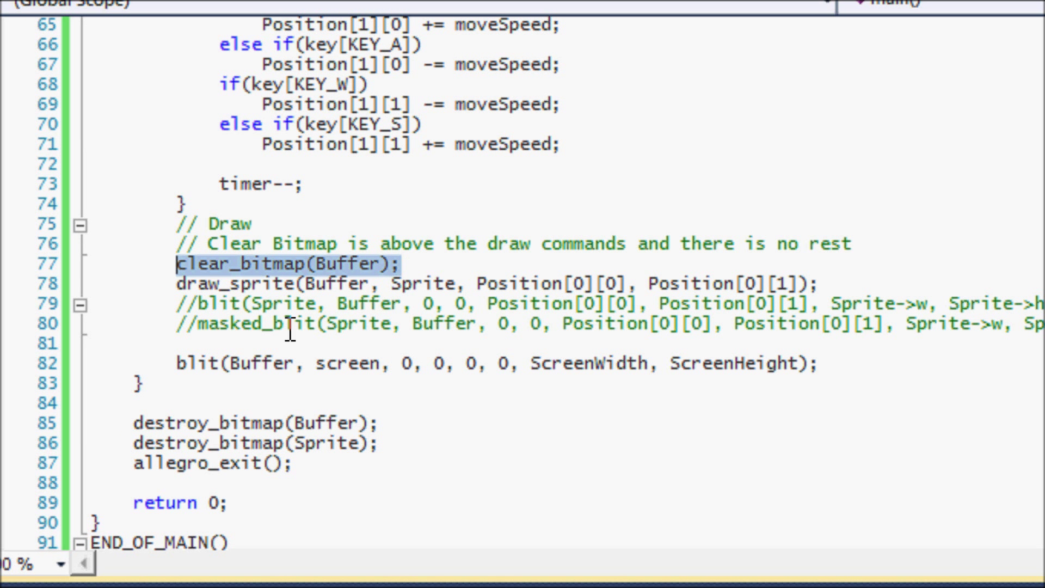
mouse_move(859, 378)
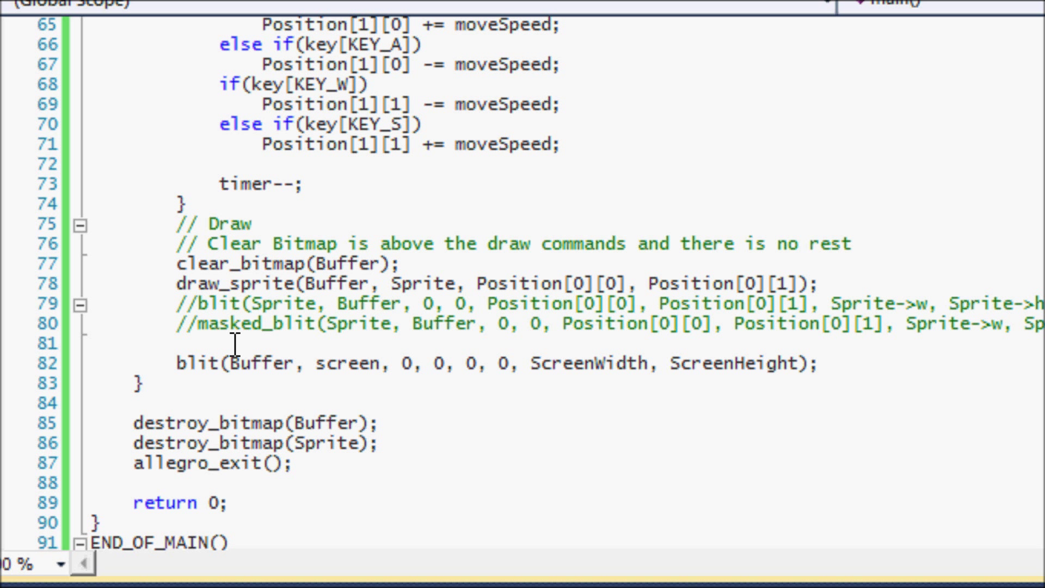
mouse_move(388, 389)
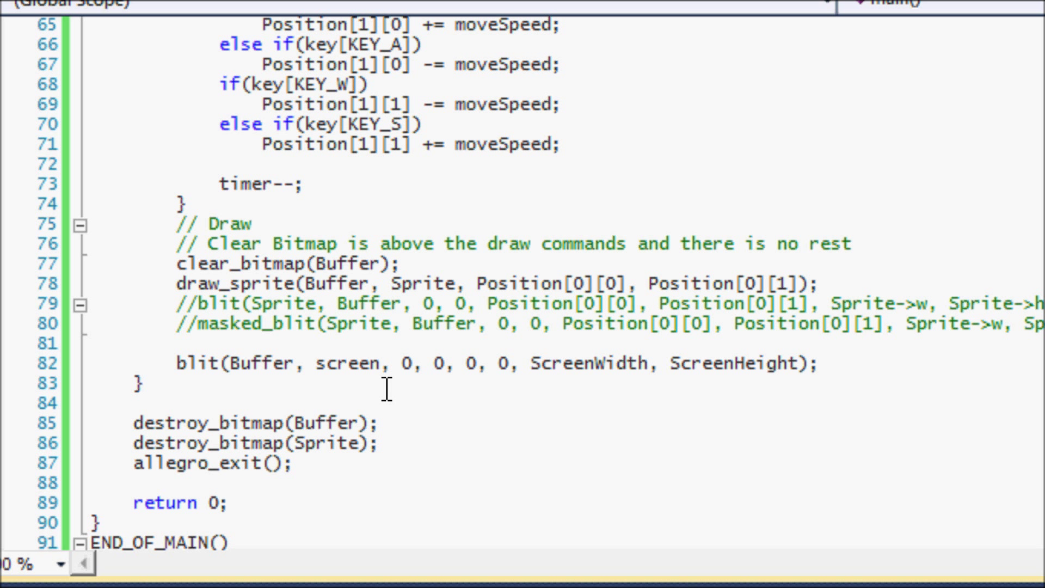
mouse_move(446, 378)
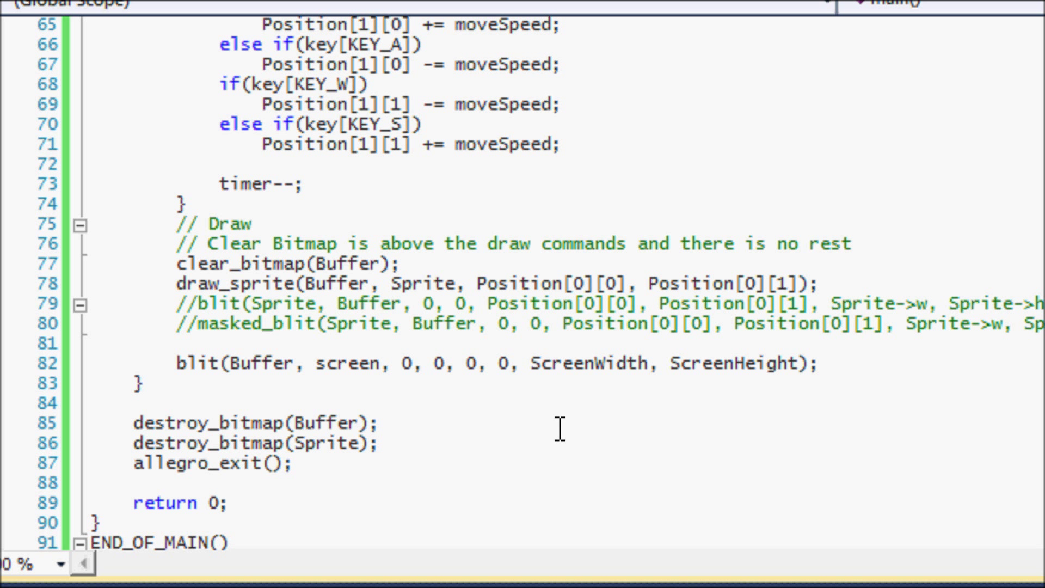
mouse_move(449, 286)
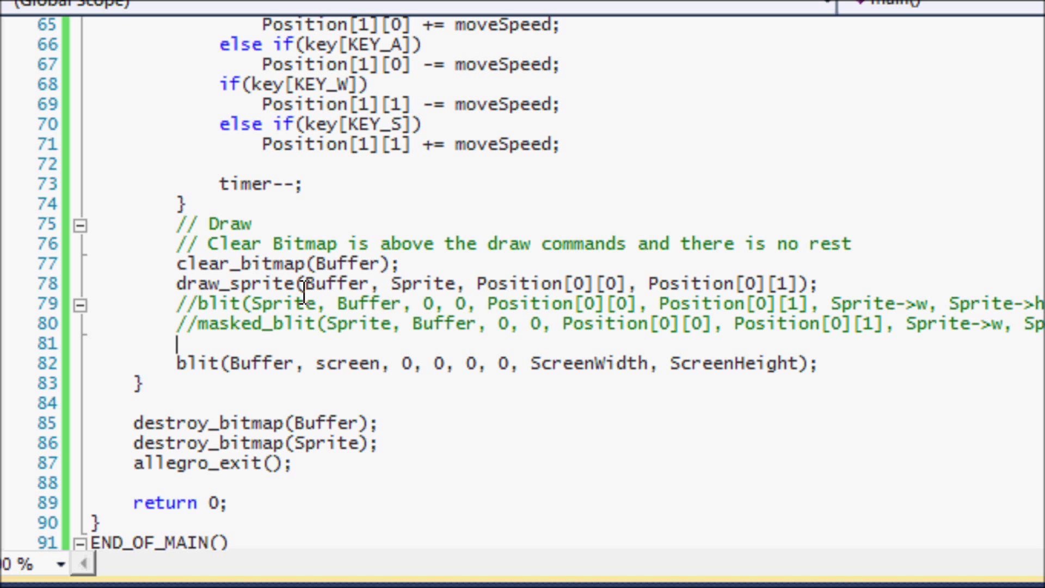
mouse_move(213, 266)
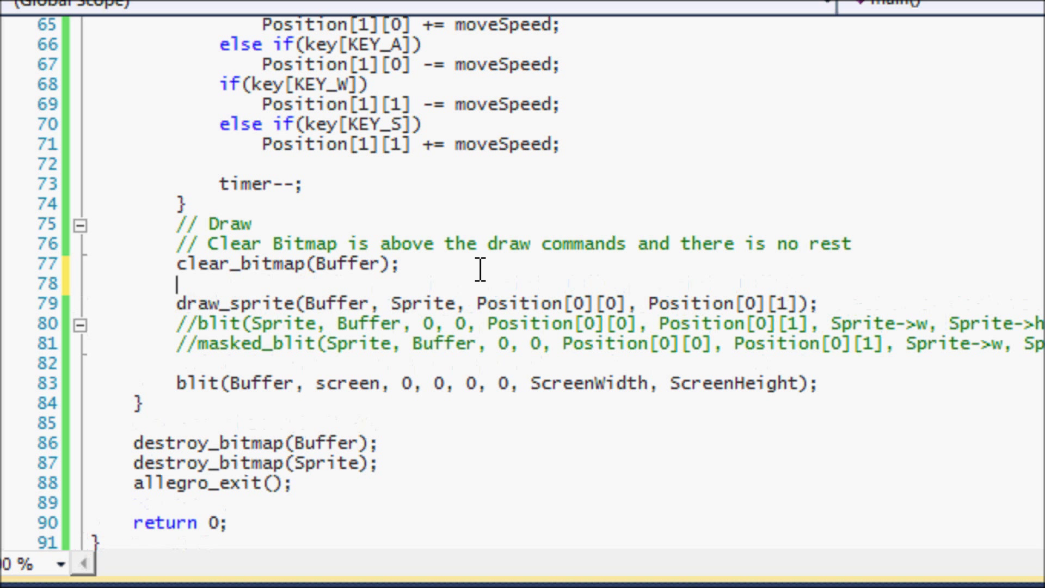
Type draw_sprite(Buffer, Sprite, Position[0][0], Position[0][1]); after clear_bitmap(Buffer);.
text(draw_)
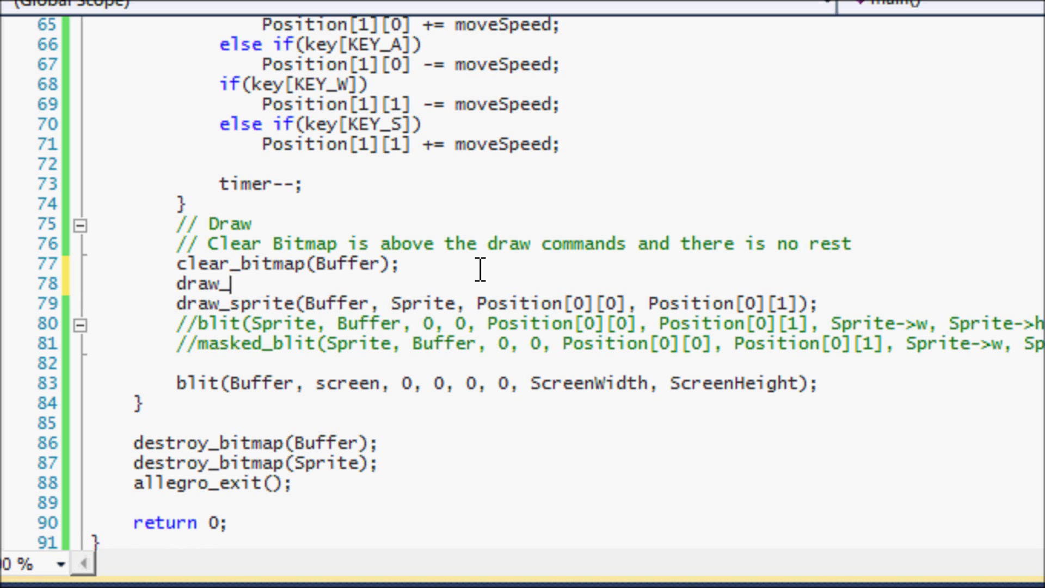
text(sprite()
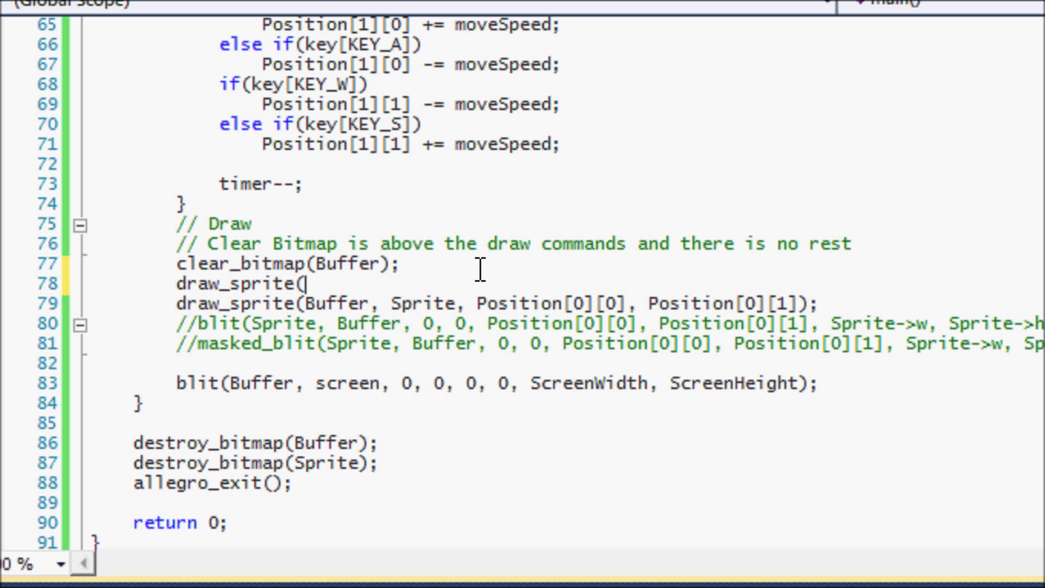
mouse_move(546, 321)
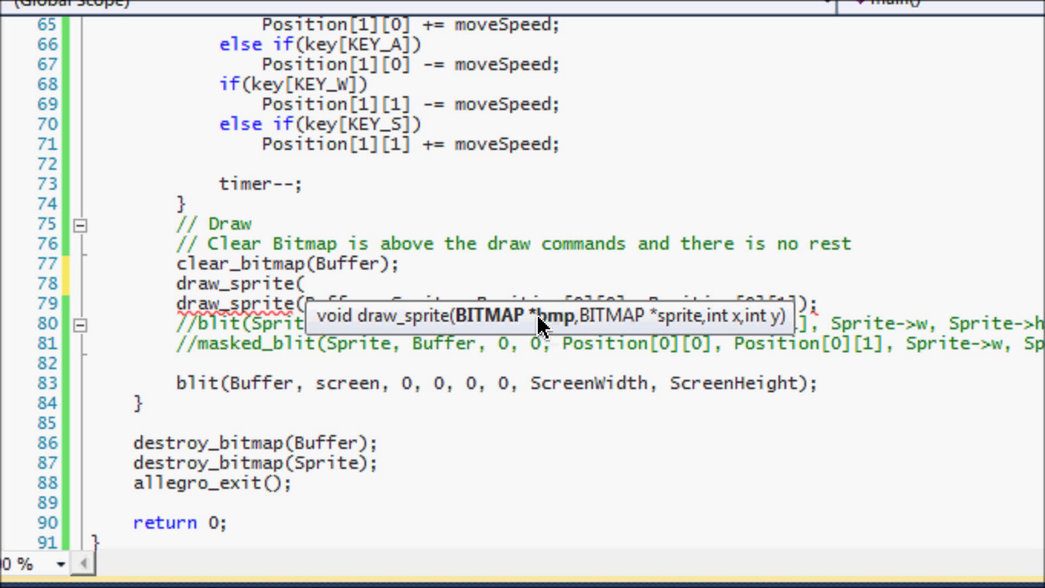
text(Buffer)
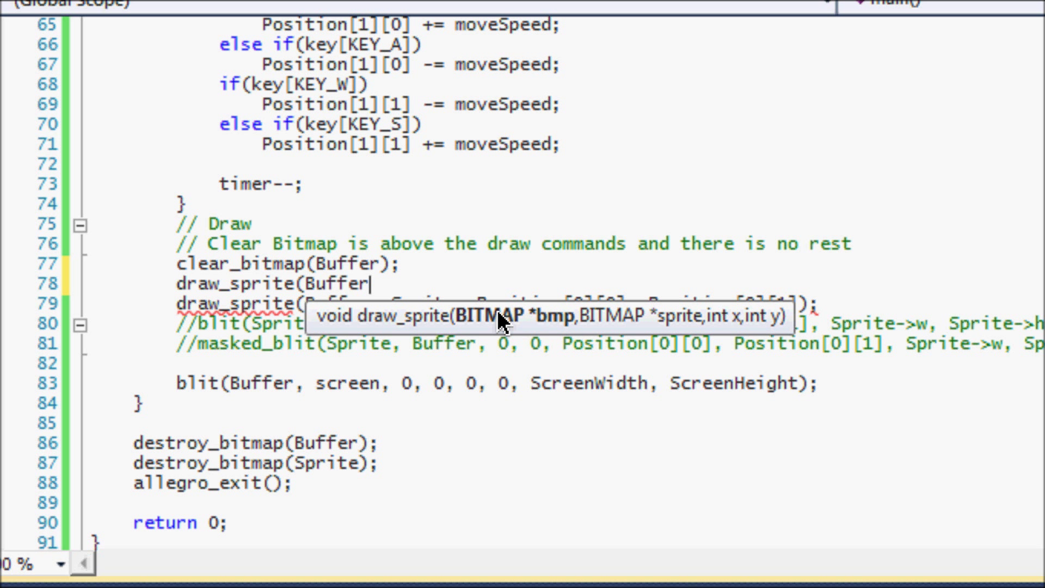
text(,)
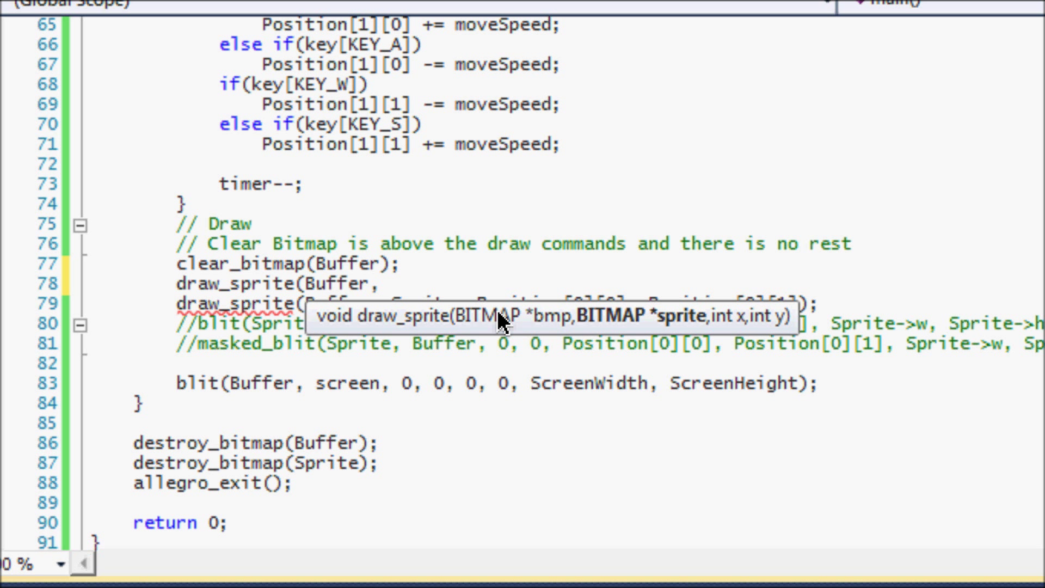
text(Sprite, Position[)
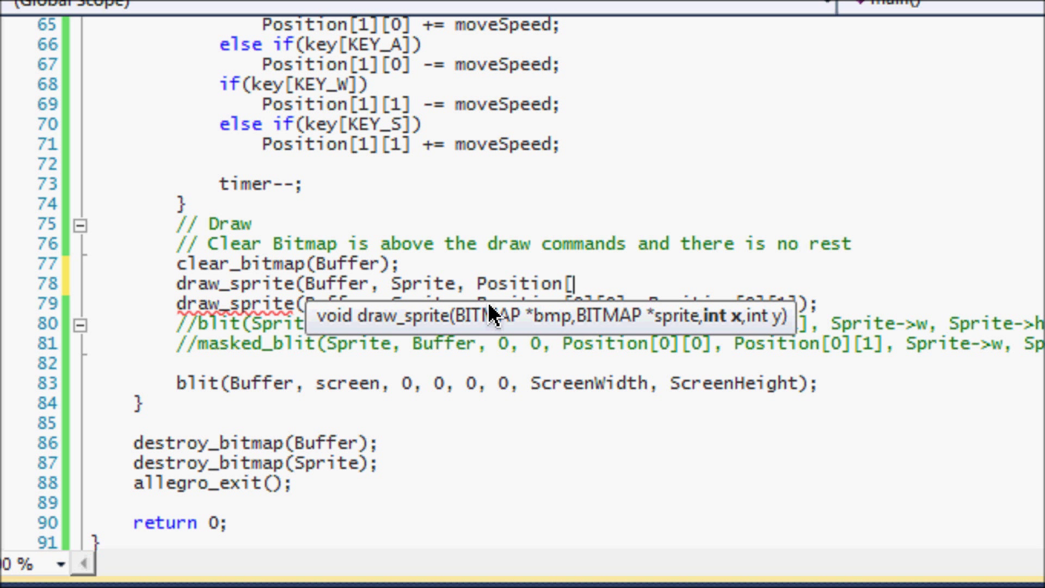
text(0][1])
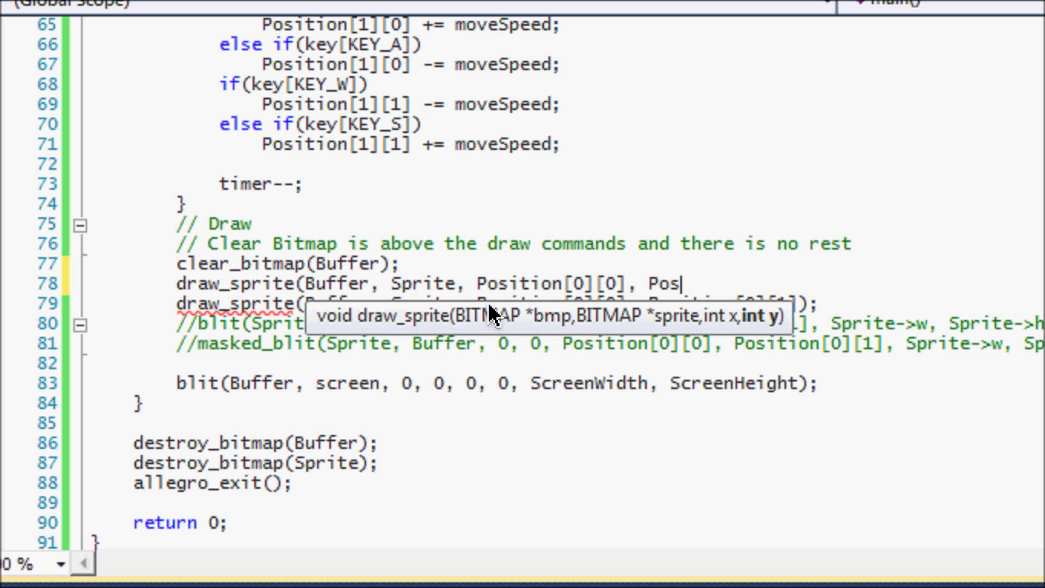
text(ition[0][1])
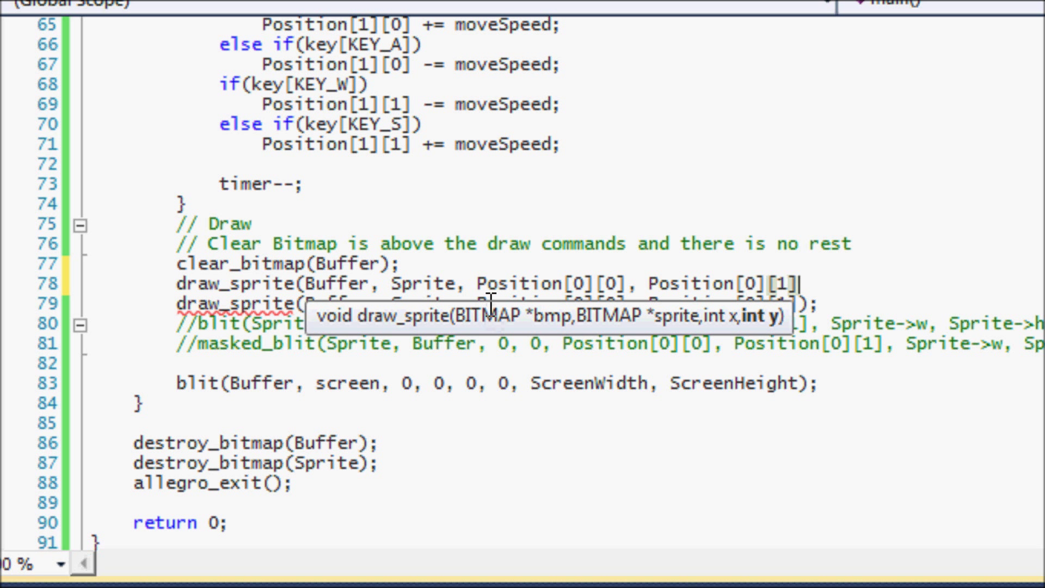
text(;)
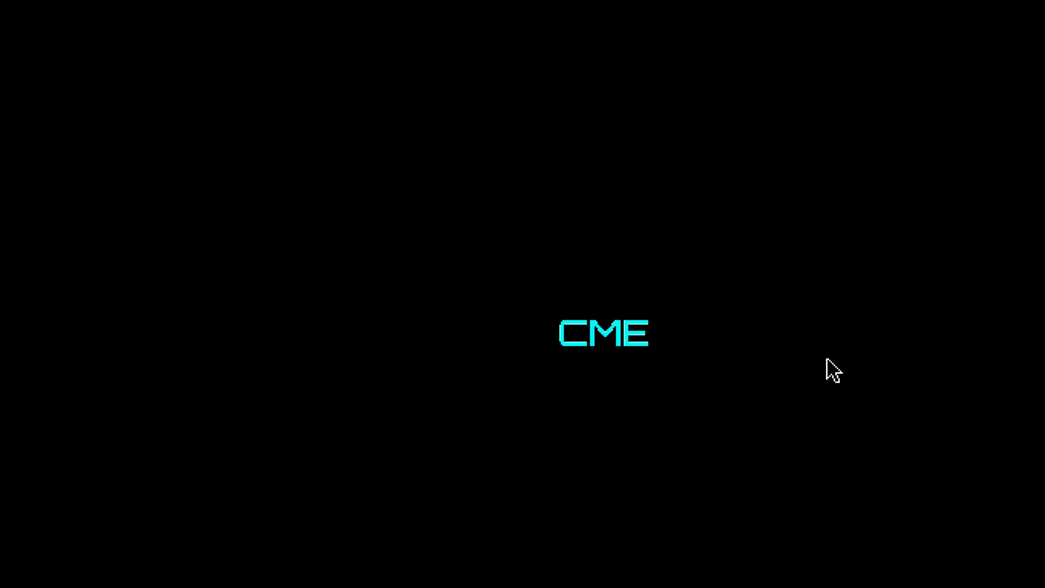
mouse_move(604, 309)
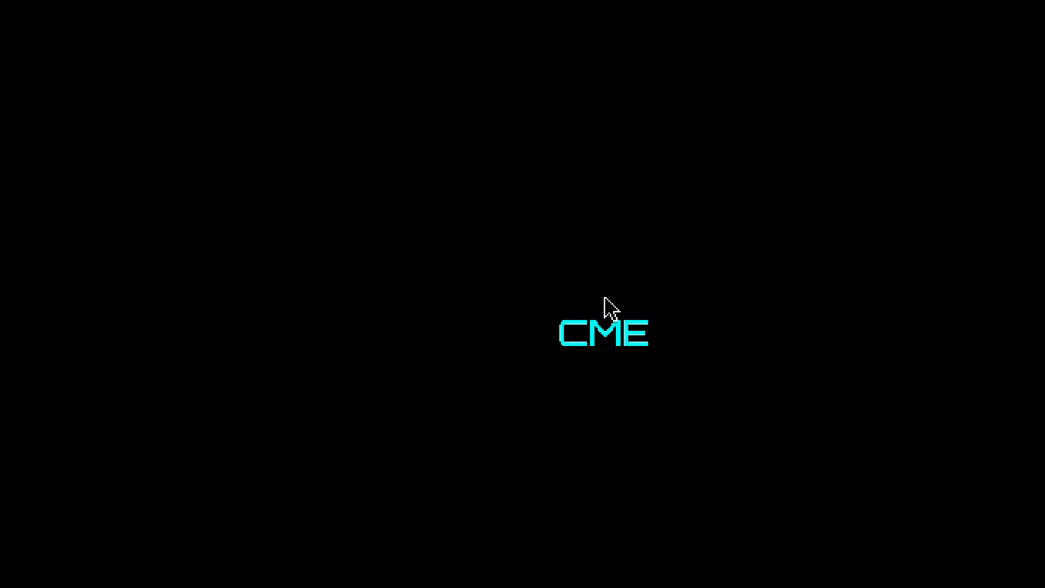
mouse_move(942, 515)
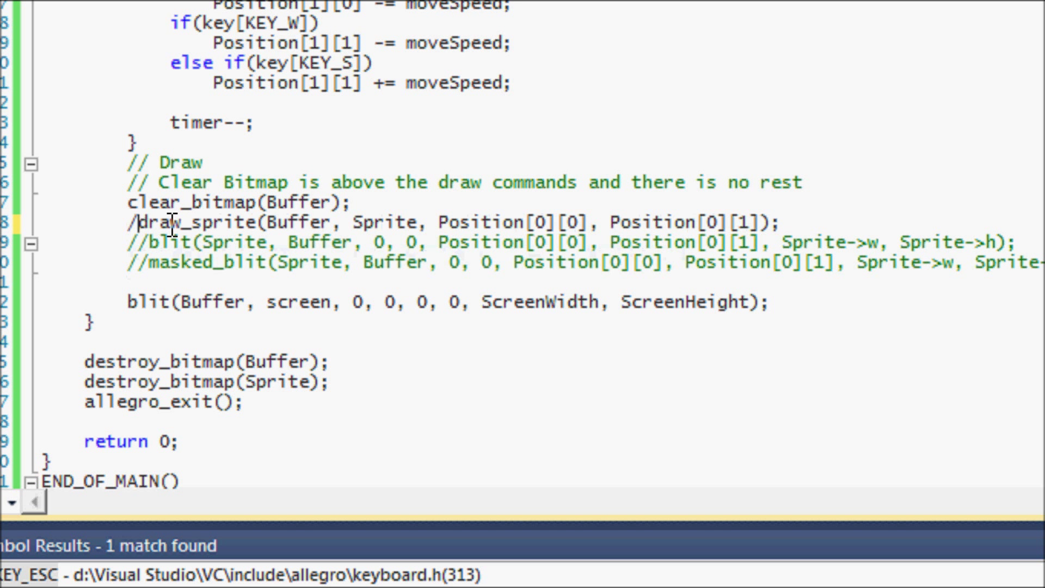
Comment out draw_sprite and uncomment the blit(Sprite, Buffer, ...) line.
text(/)
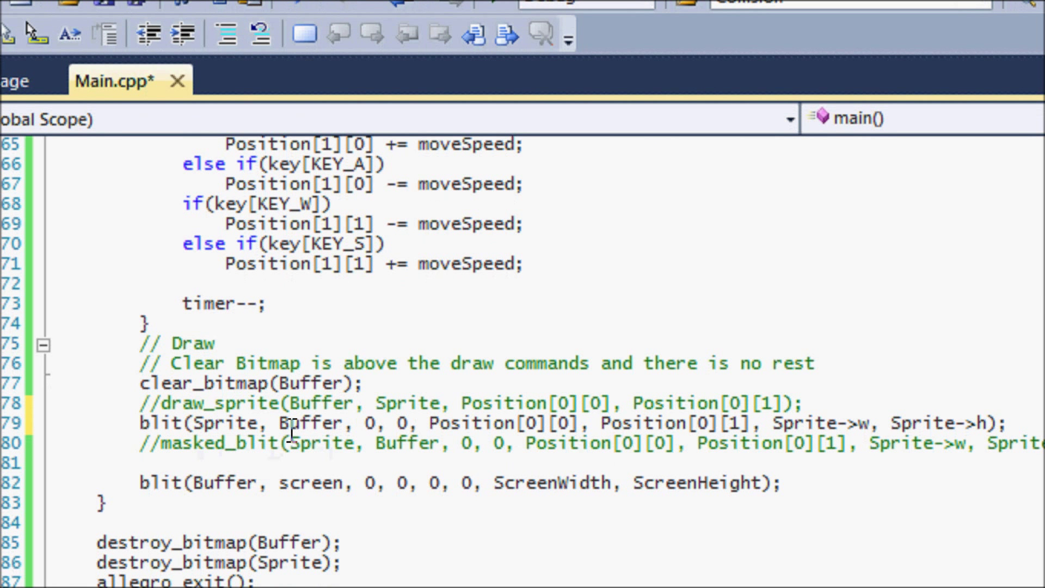
mouse_move(218, 422)
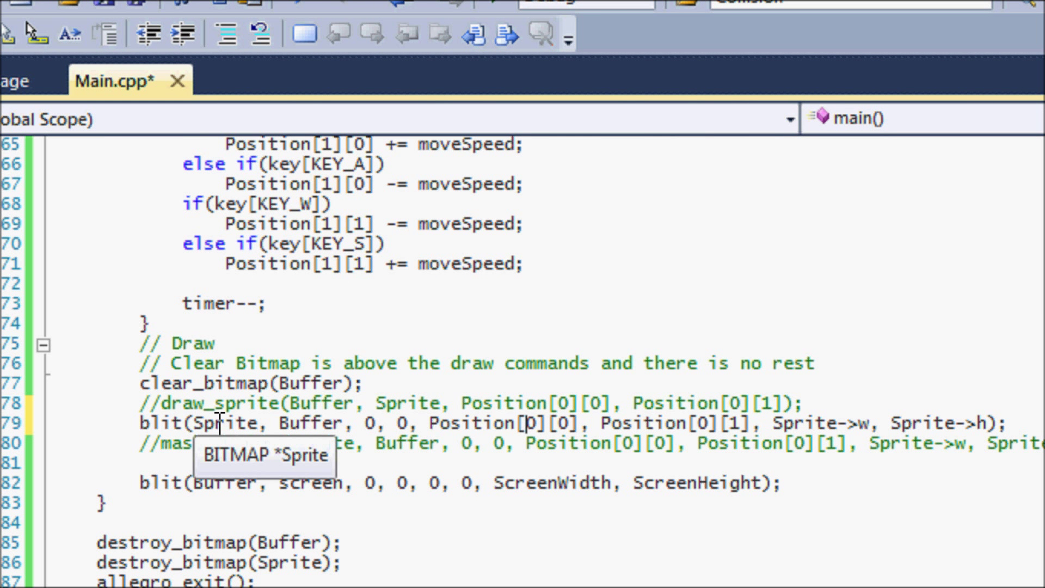
mouse_move(467, 404)
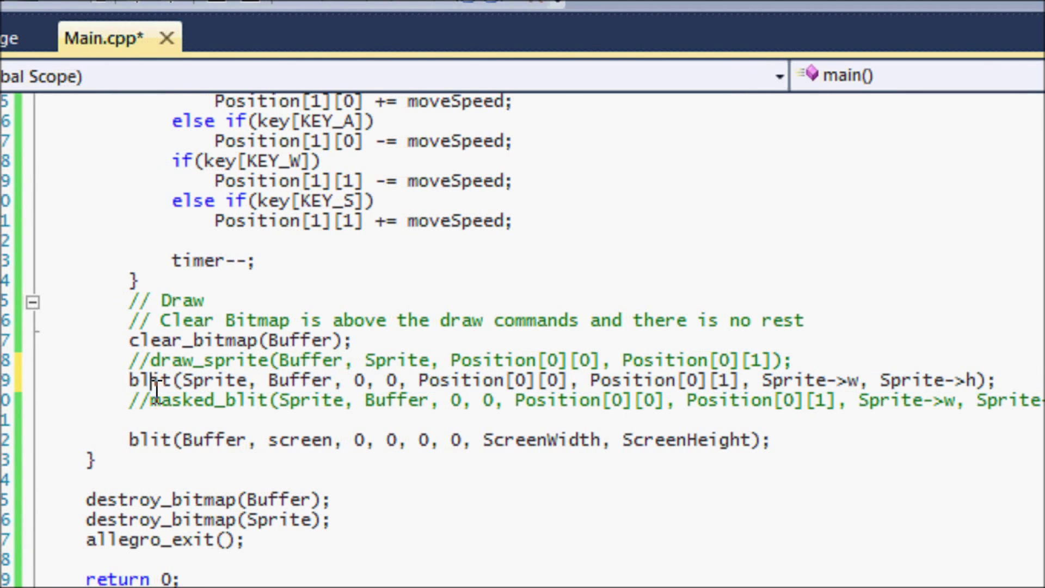
mouse_move(168, 406)
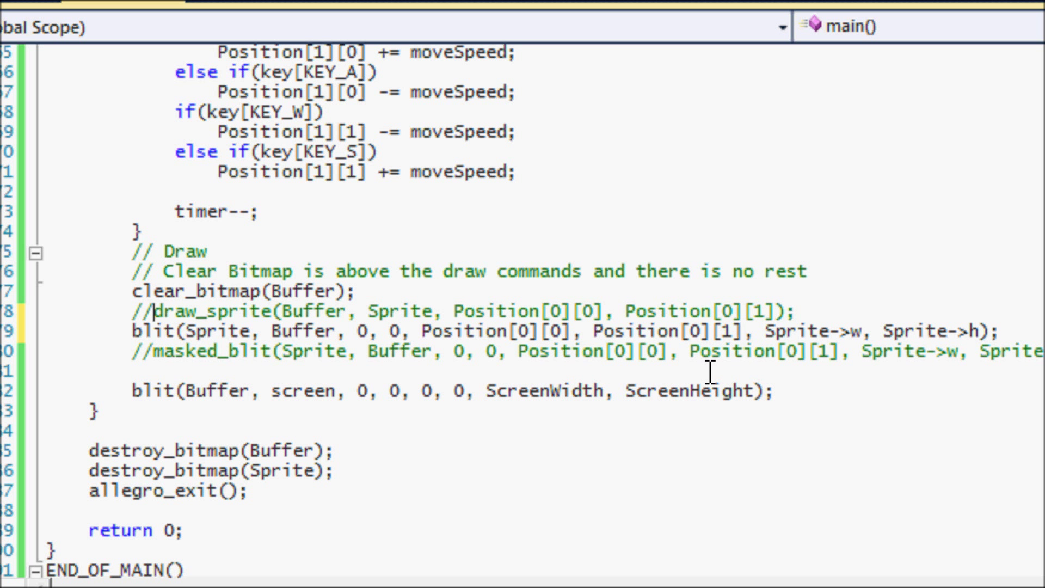
Write blit(Sprite, Buffer, 0, 0, Position[0][0], Position[0][1], Sprite->w, Sprite->h); on line 79.
click(153, 351)
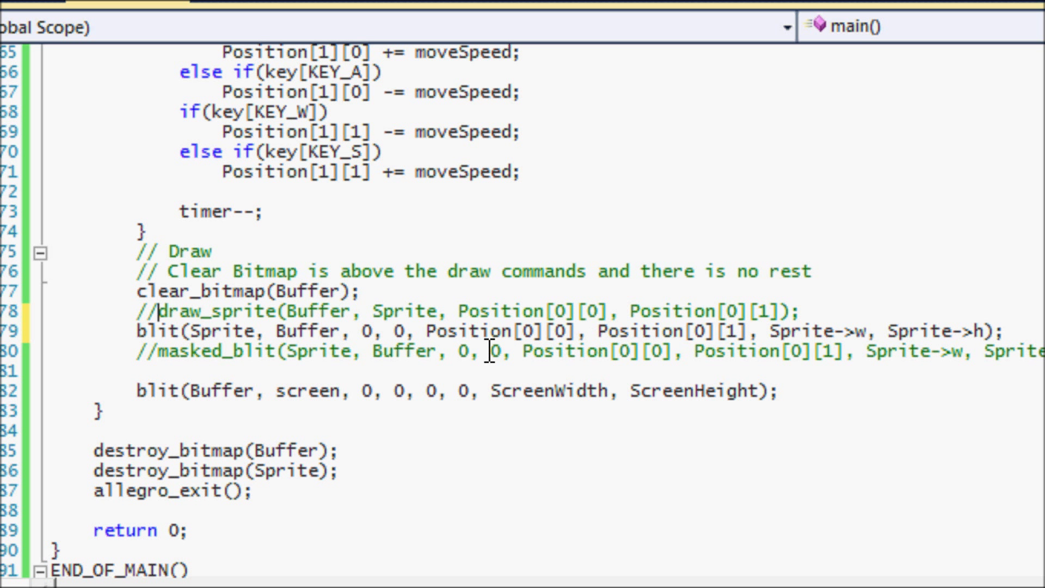
mouse_move(828, 315)
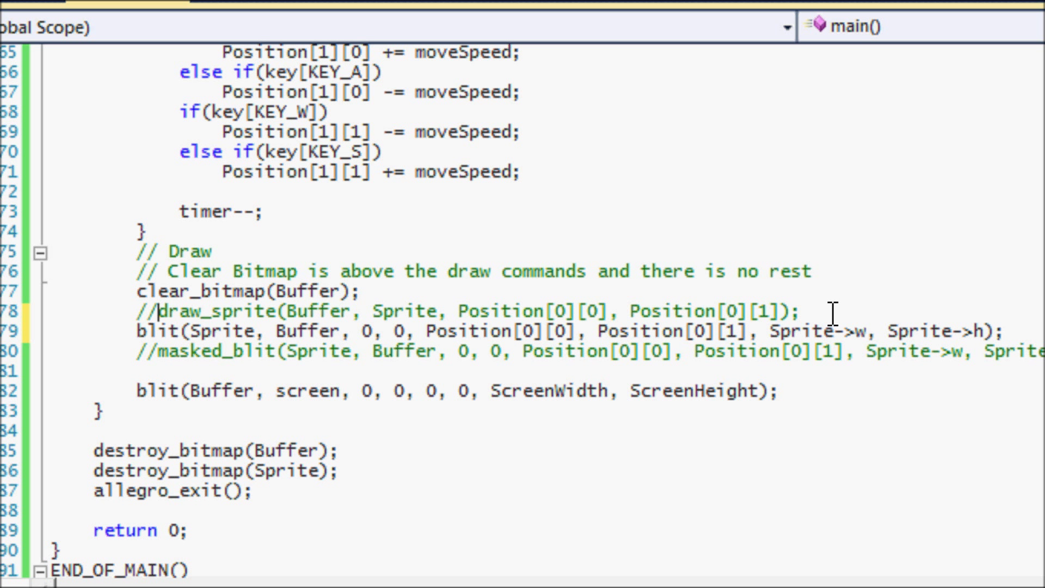
text(blit()
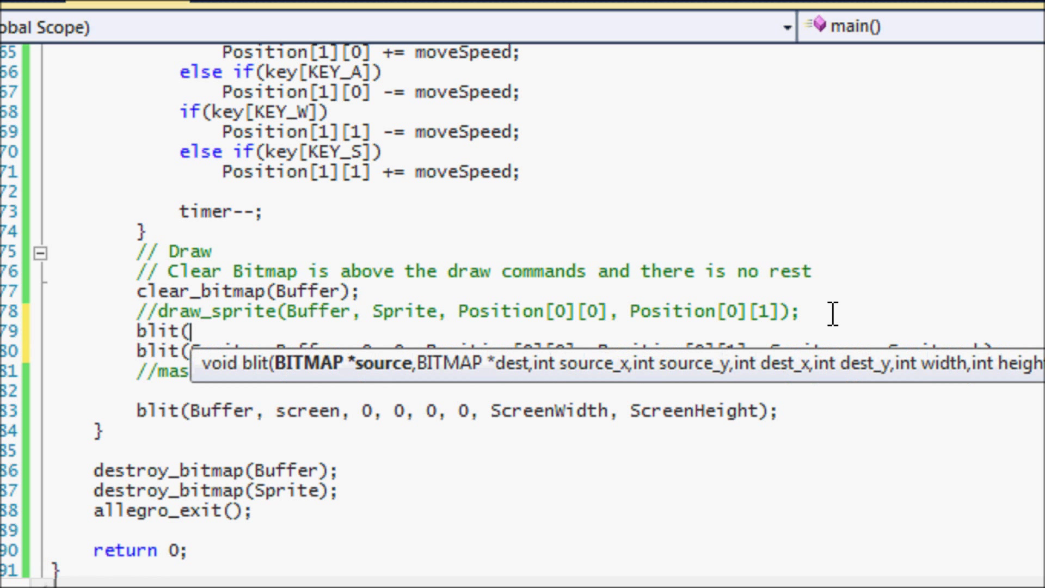
mouse_move(833, 321)
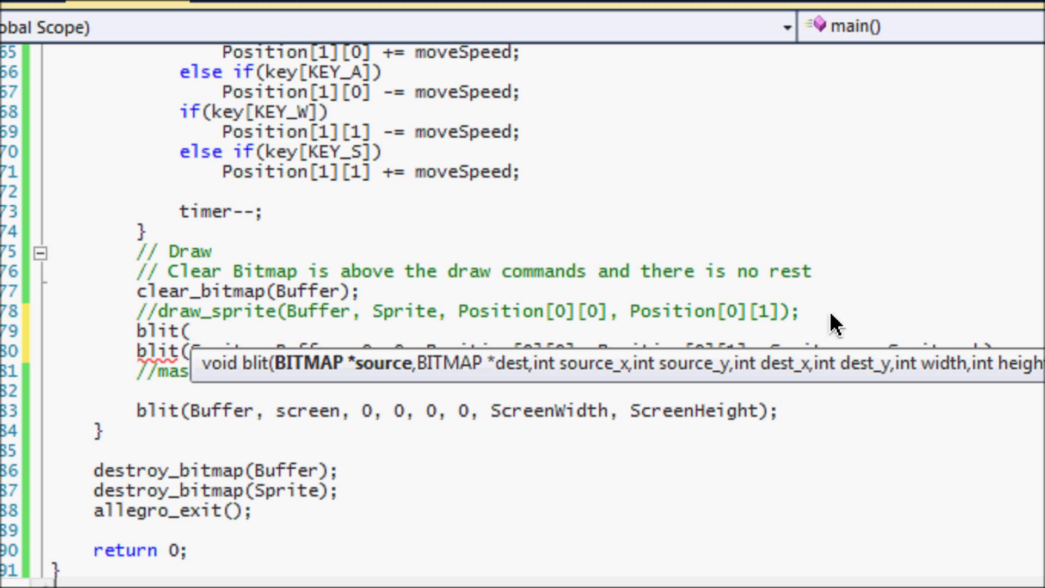
text(Spri)
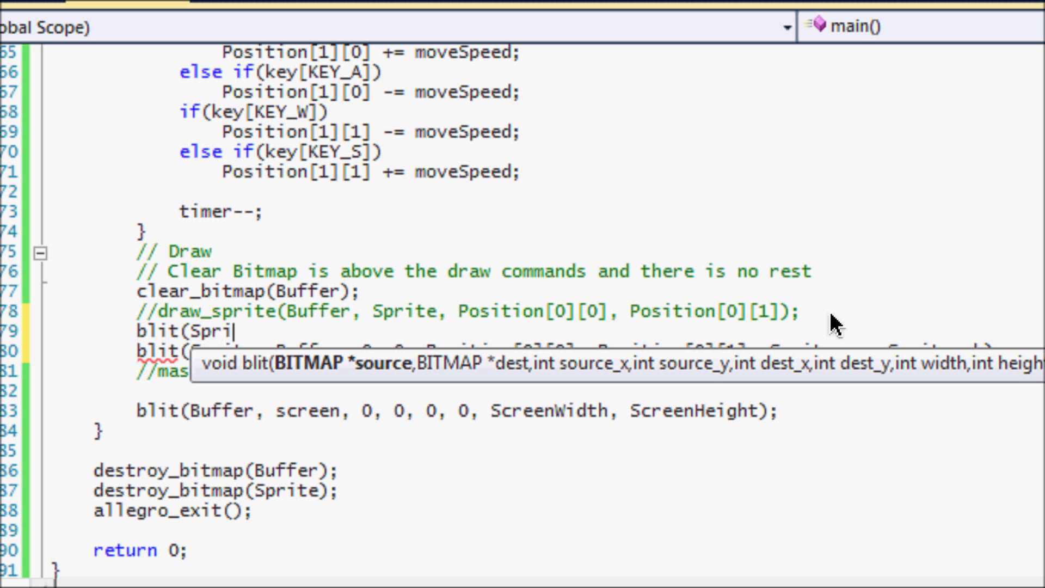
text(te, buffer, 0)
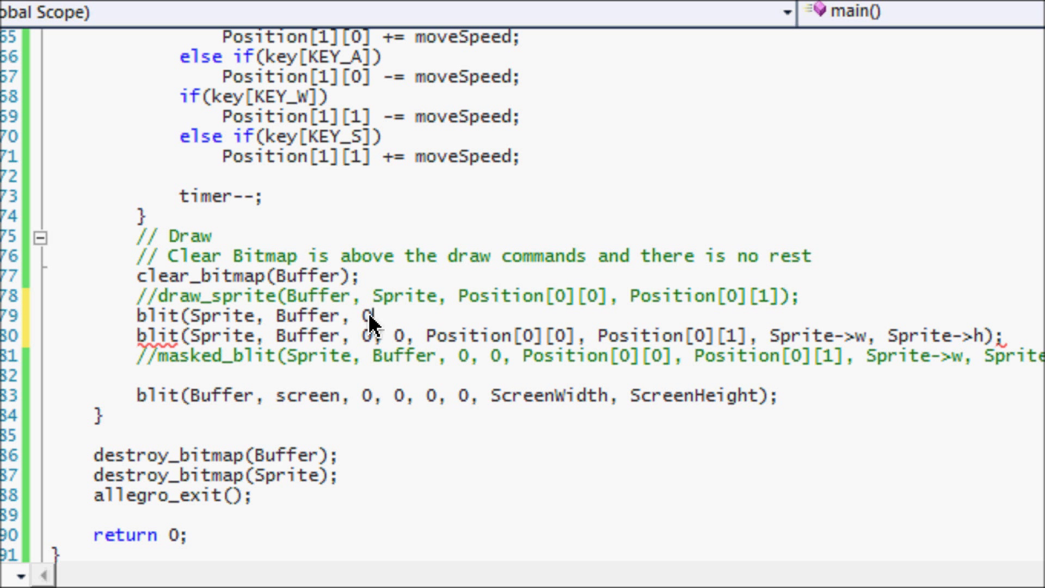
mouse_move(370, 320)
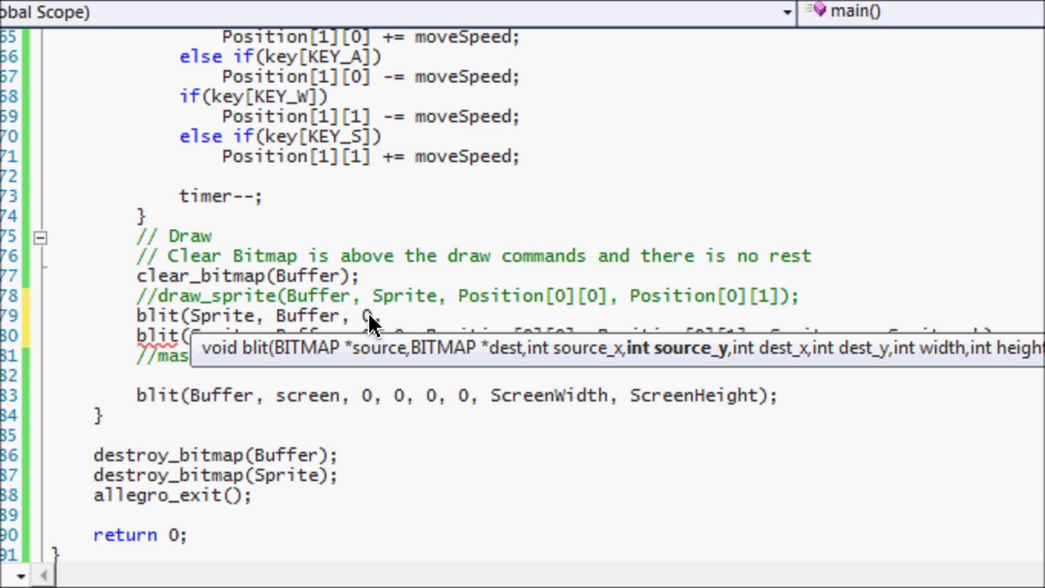
text(0,)
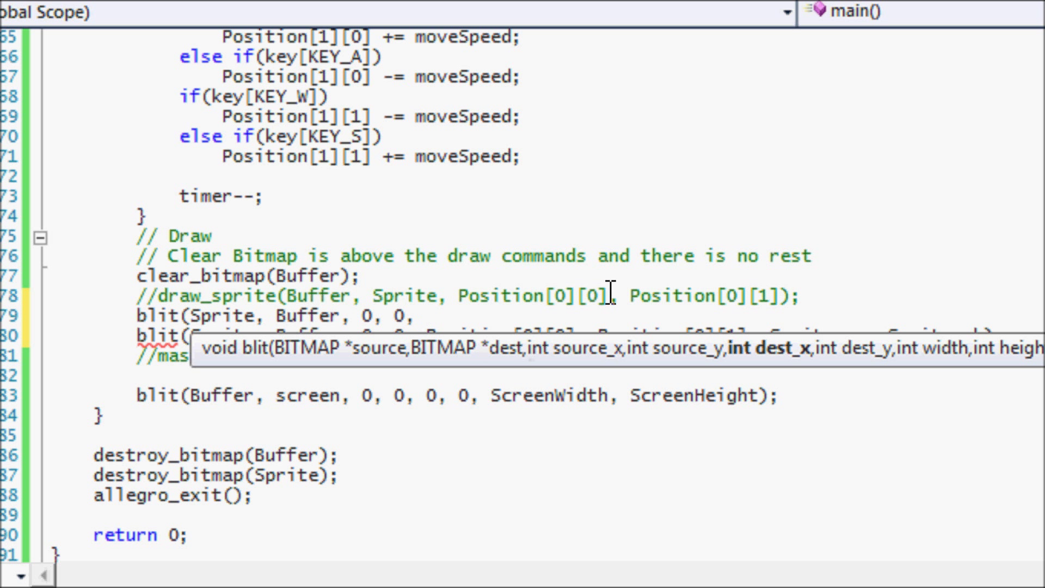
mouse_move(525, 314)
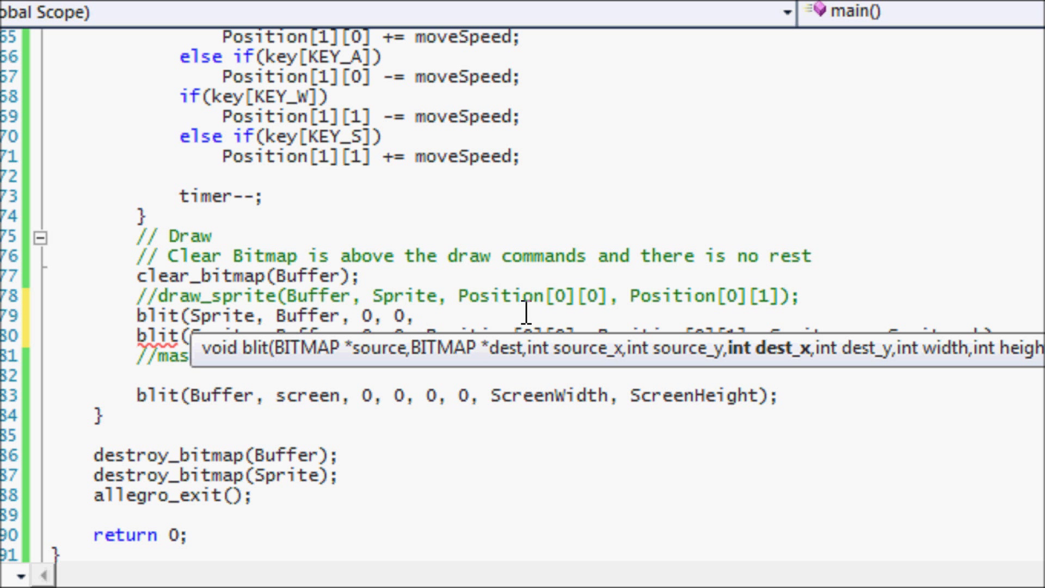
text(Position)
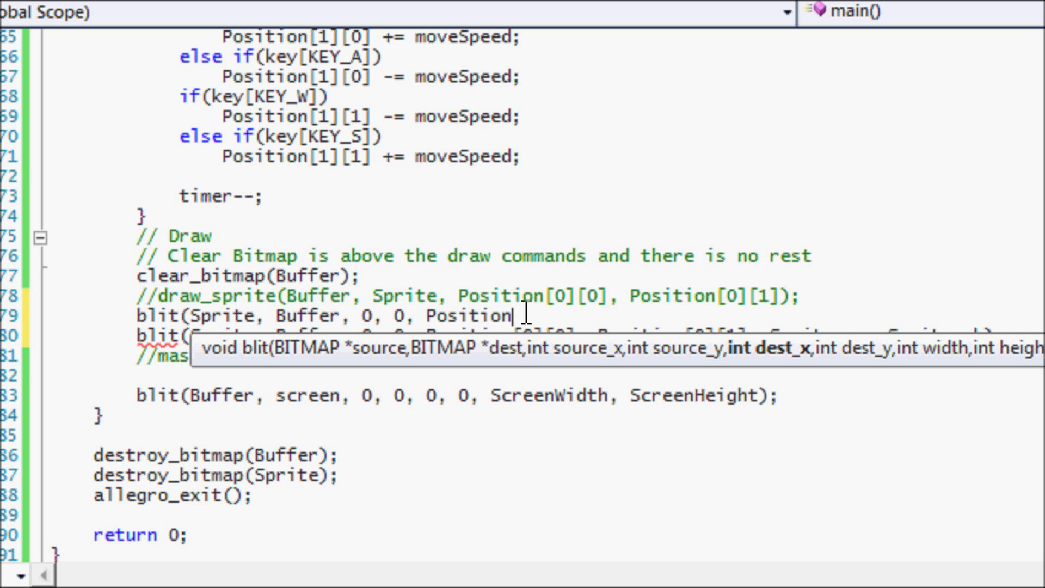
text([0][0], p)
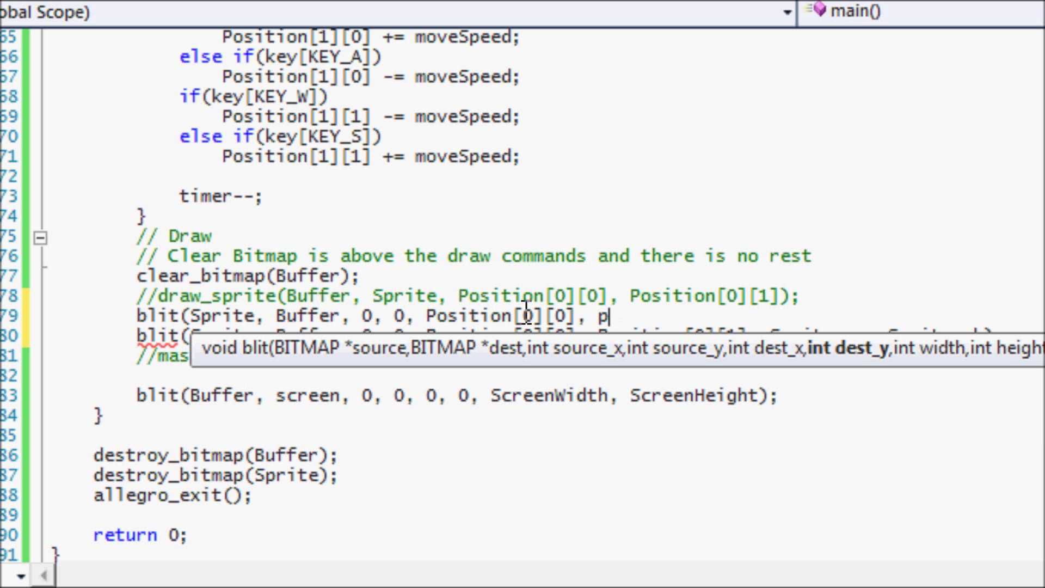
text(osition])
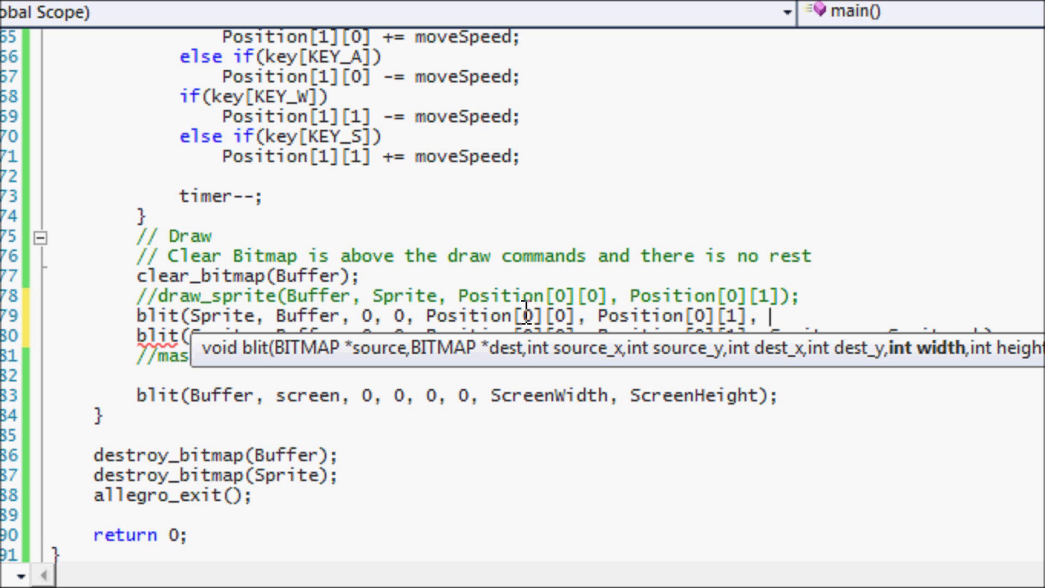
mouse_move(524, 320)
text( Sp)
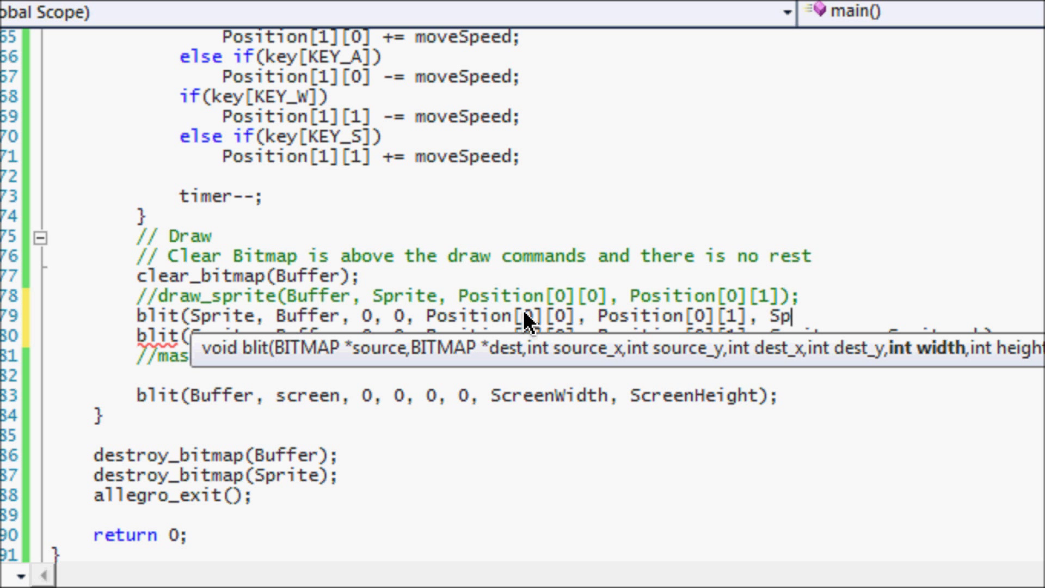
text(rite)
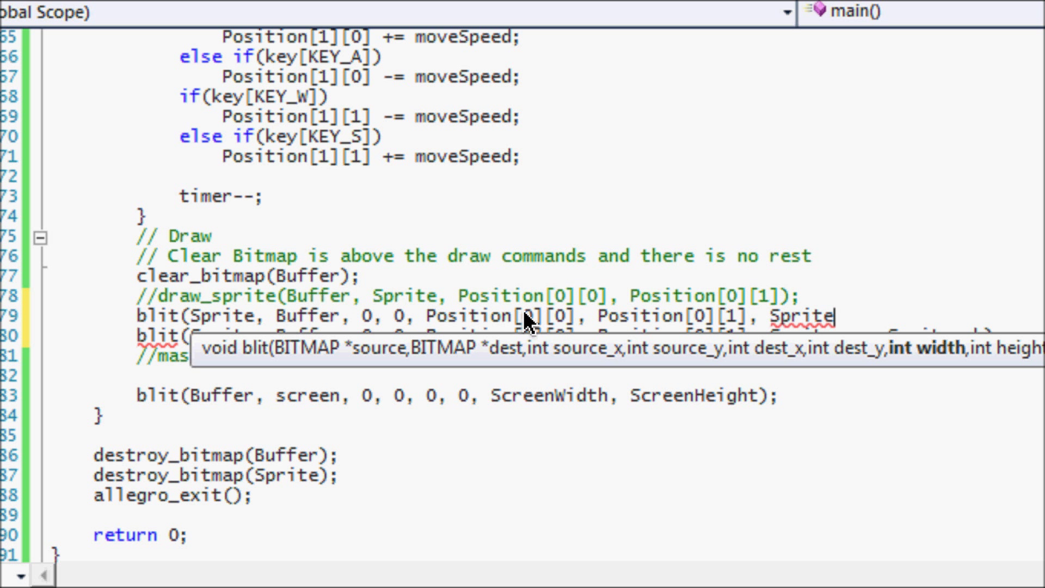
text(->)
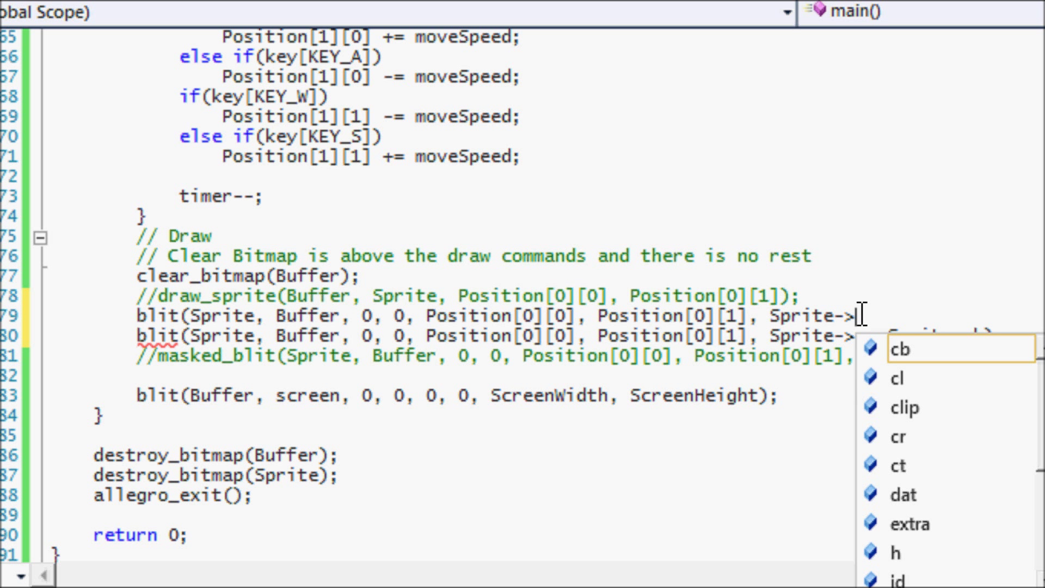
text(w, Sprite)
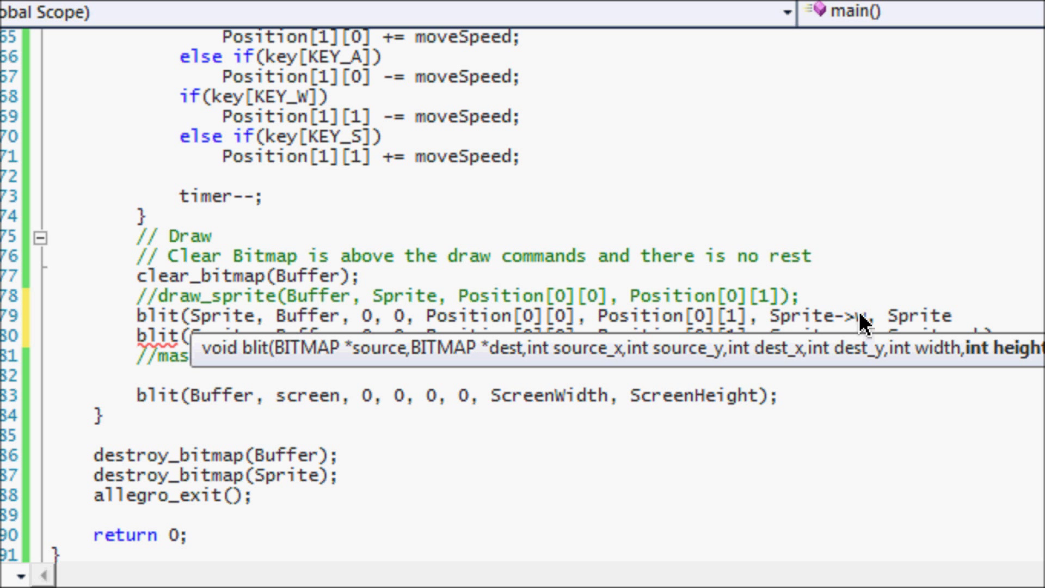
text(->h);)
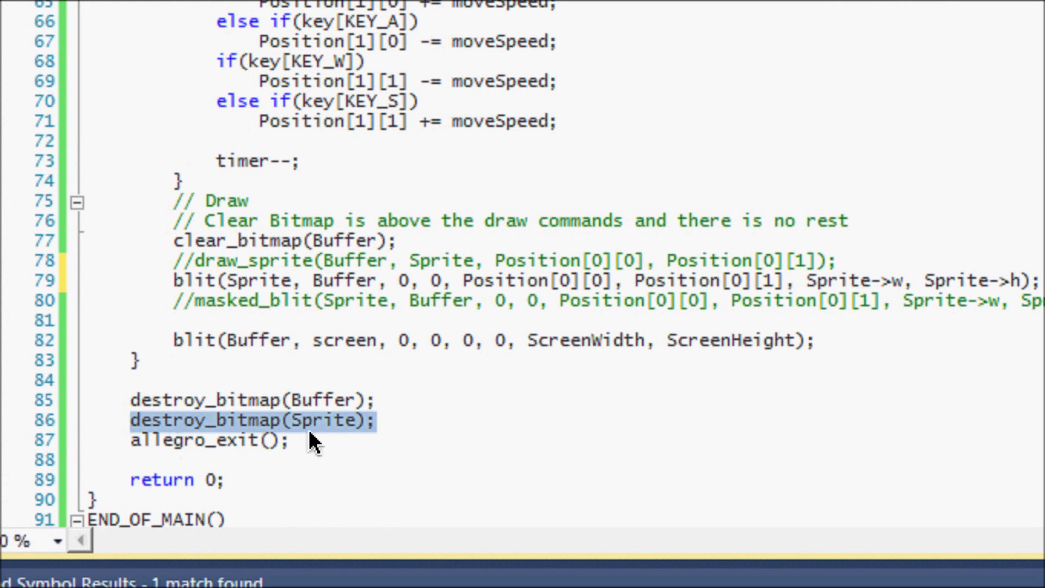
click(302, 435)
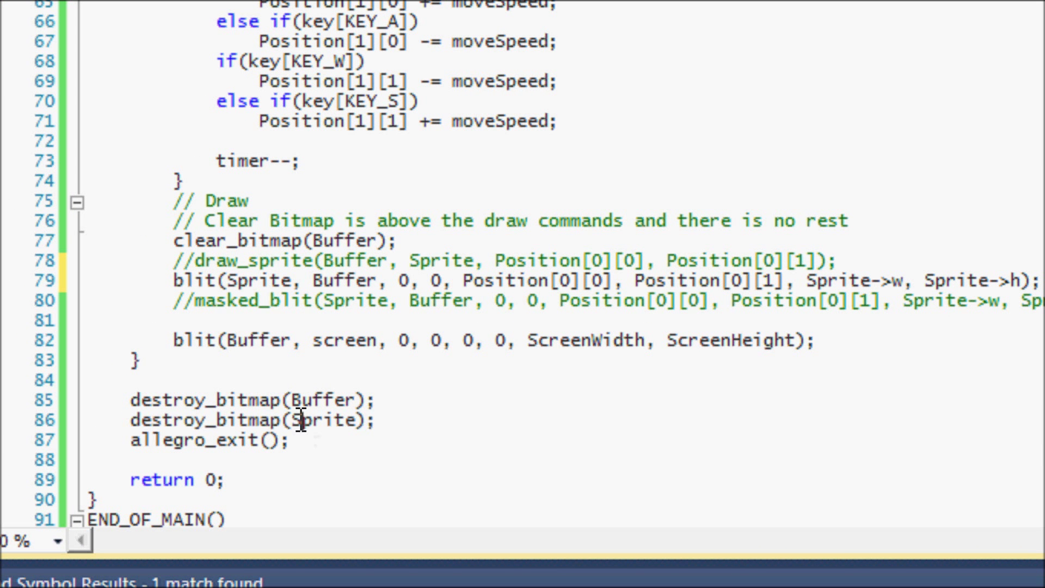
double_click(329, 420)
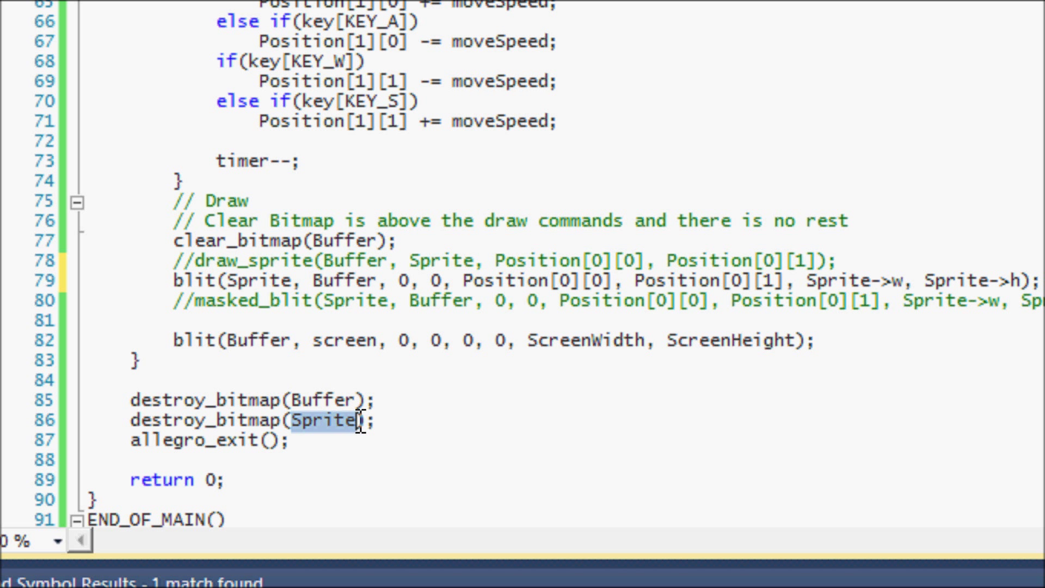
click(401, 407)
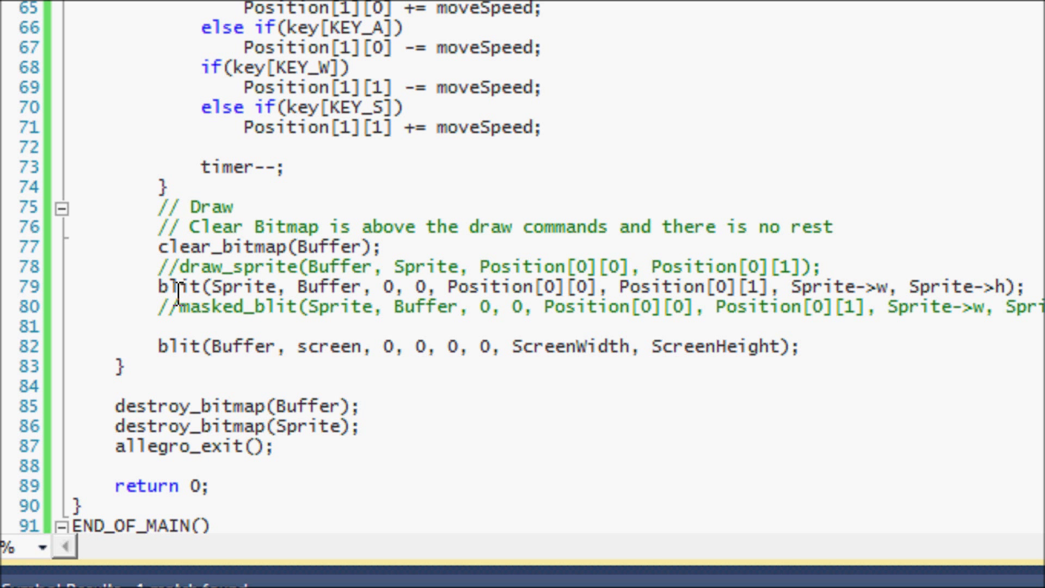
mouse_move(154, 309)
text(//)
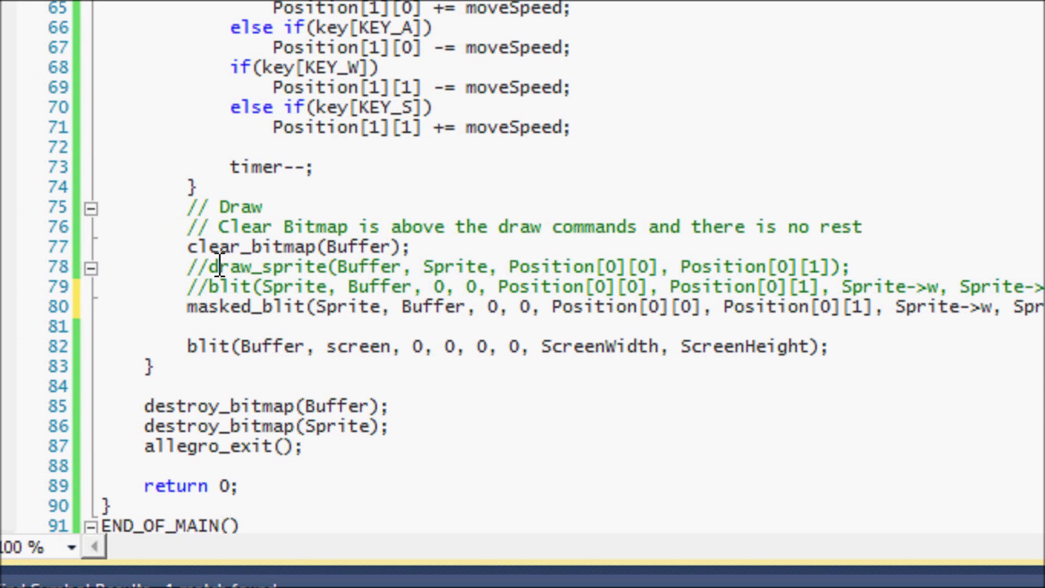
mouse_move(428, 308)
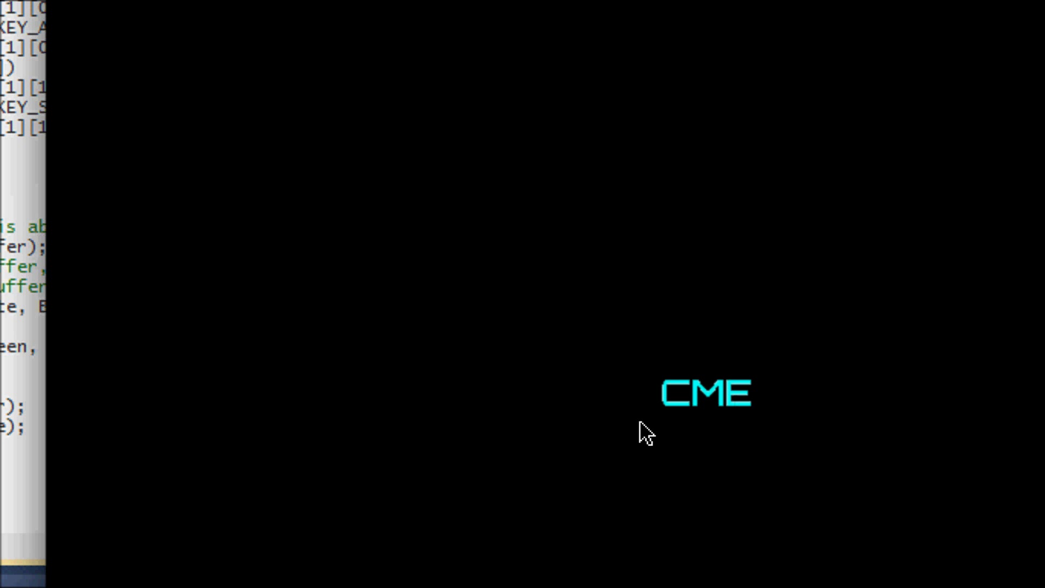
mouse_move(835, 389)
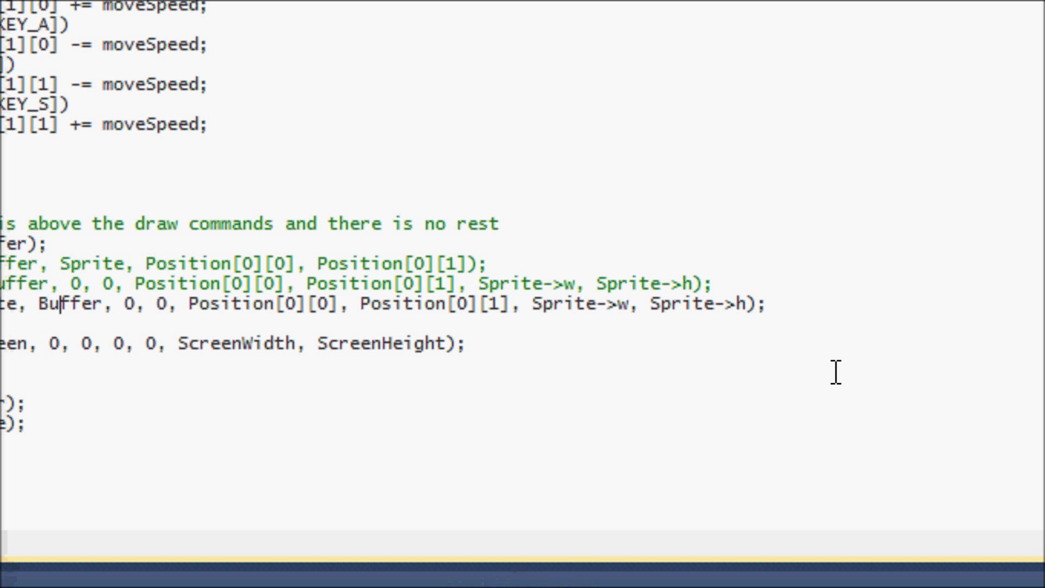
mouse_move(436, 363)
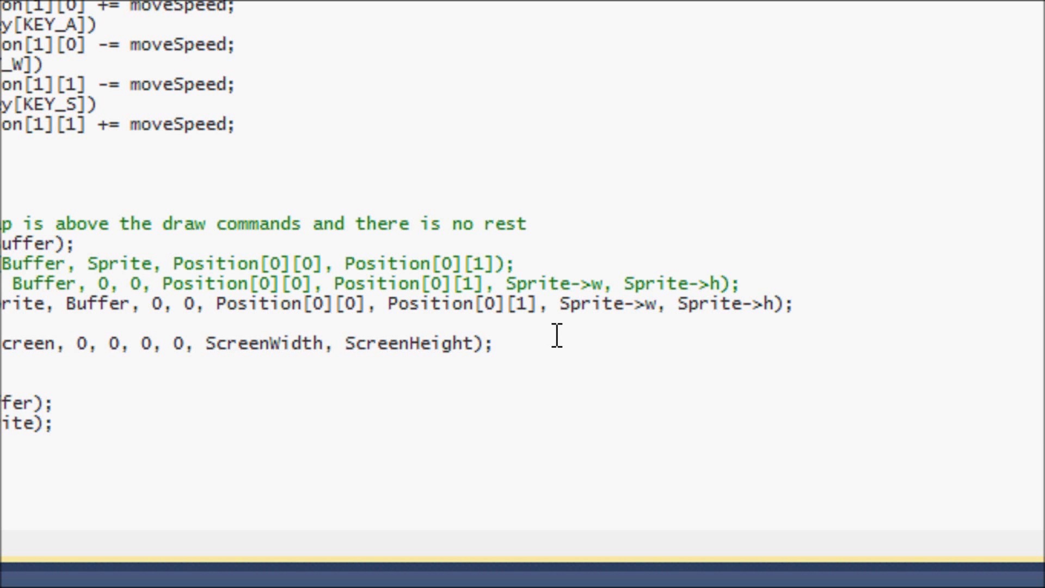
scroll(left, 3)
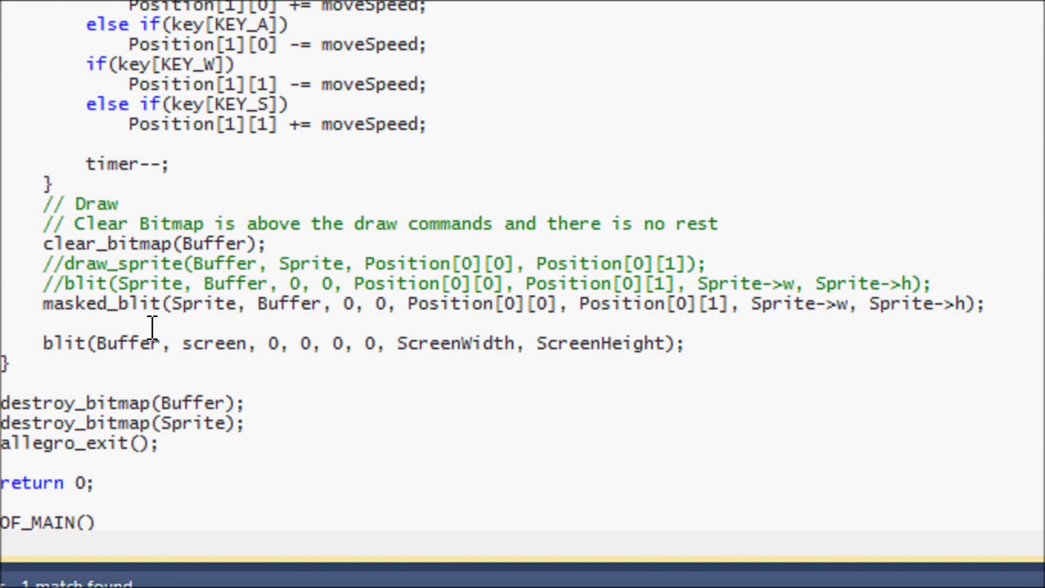
mouse_move(330, 341)
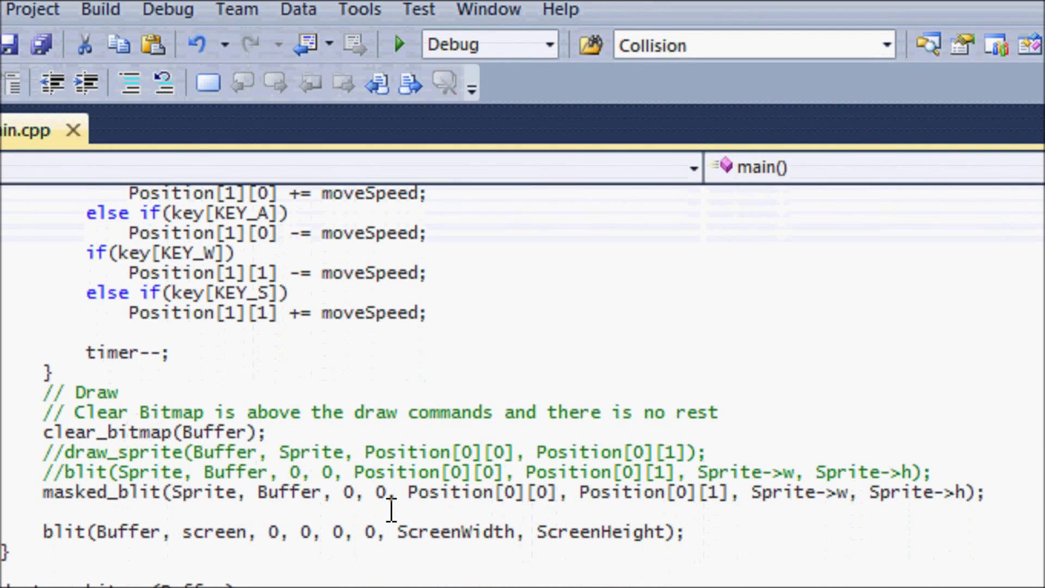
scroll(down, 3)
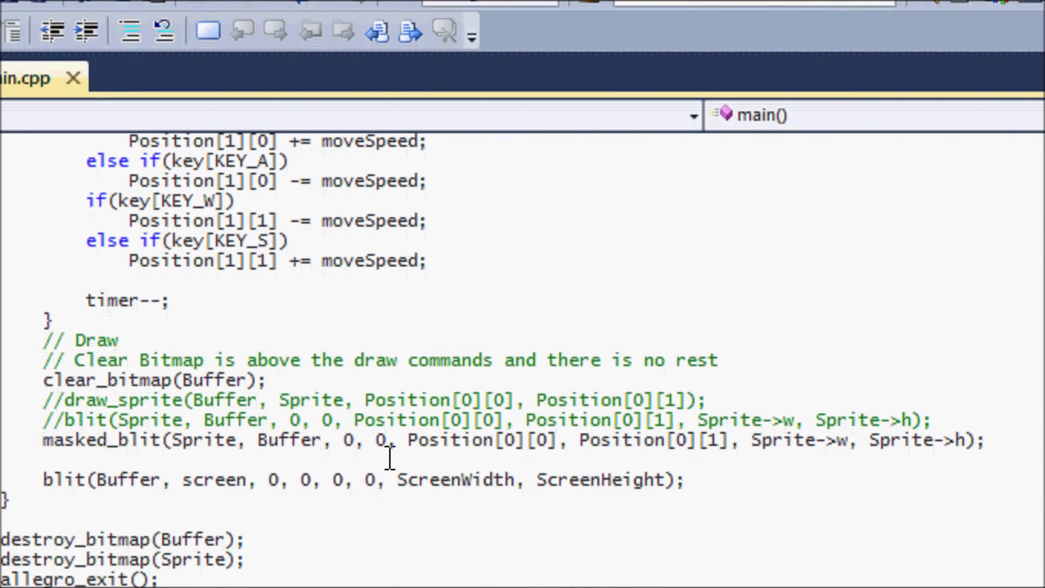